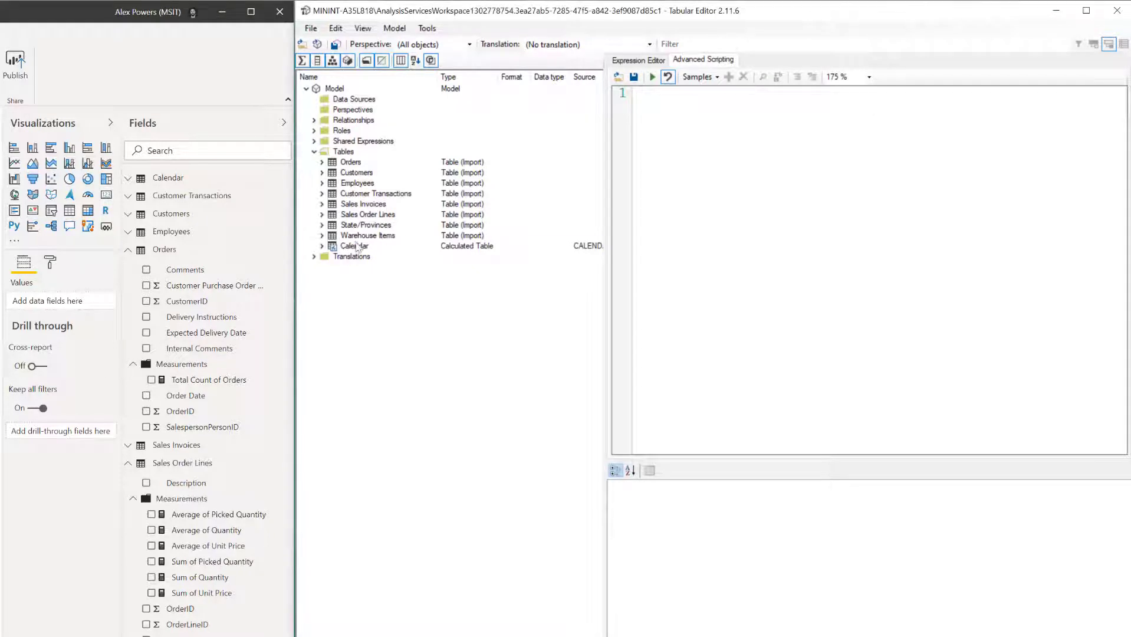
Expand the Calendar table and check the Date column's properties, confirming Hidden is False.
click(354, 246)
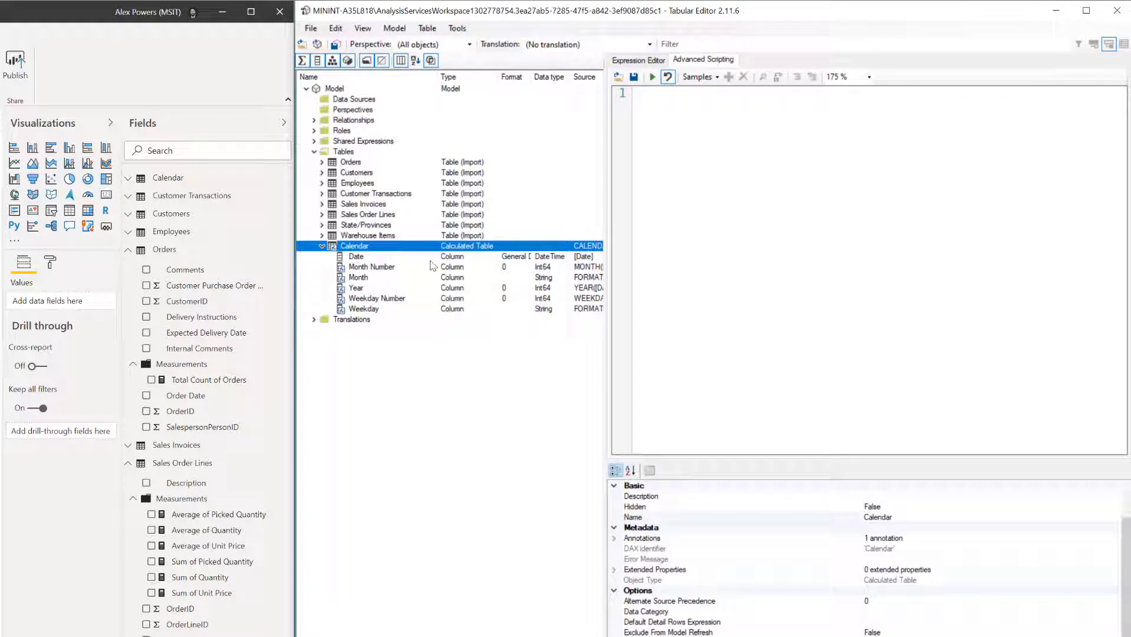
click(356, 256)
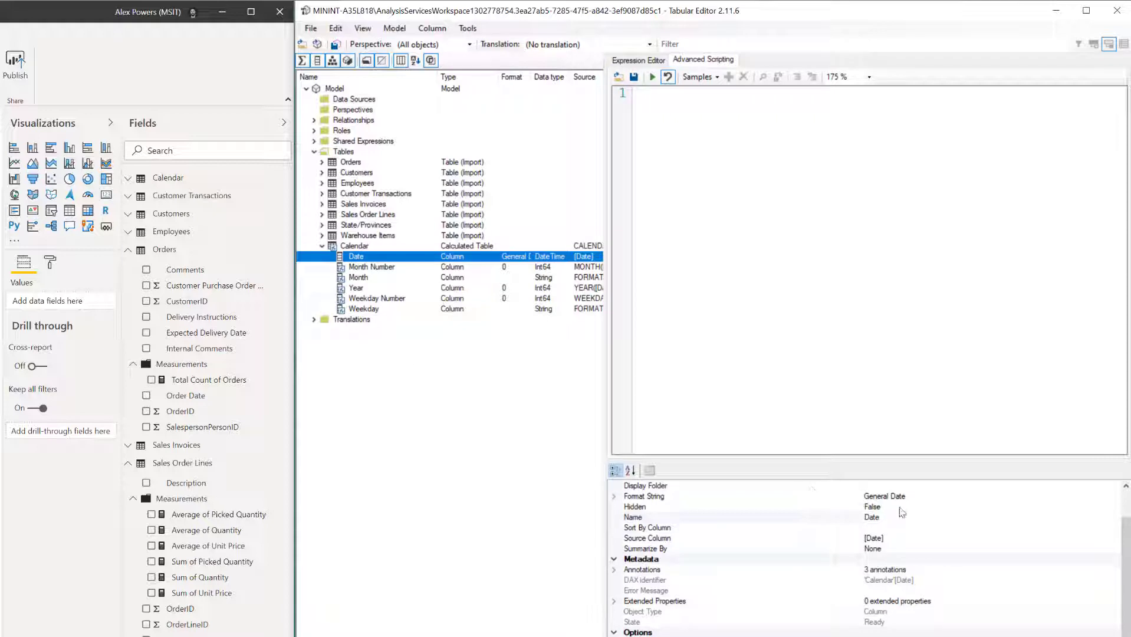
click(634, 506)
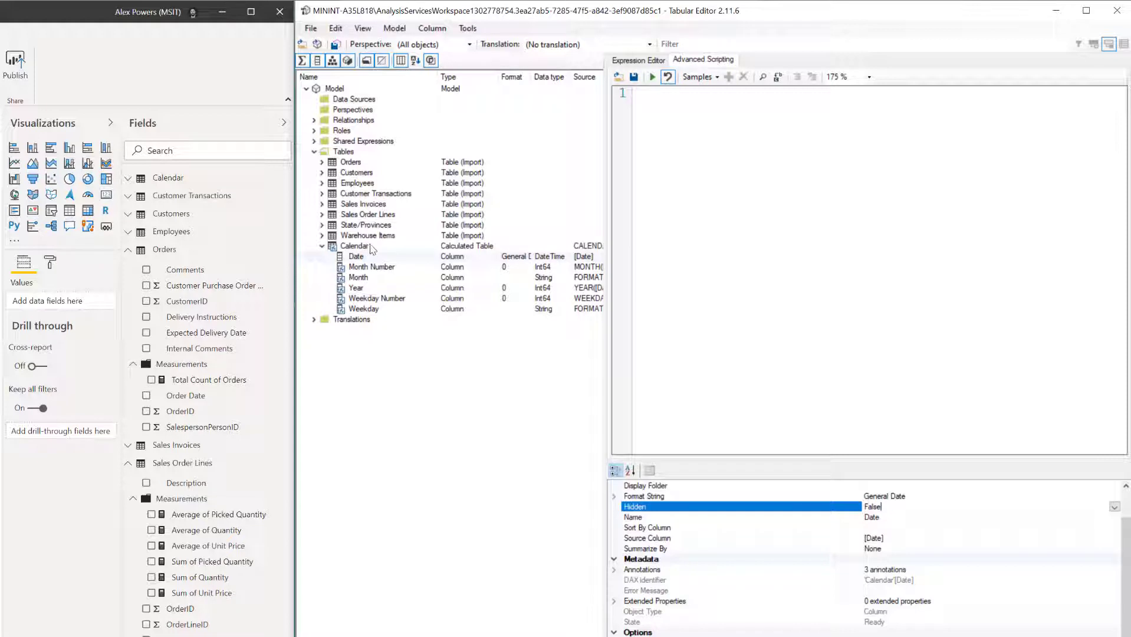
mouse_move(359, 161)
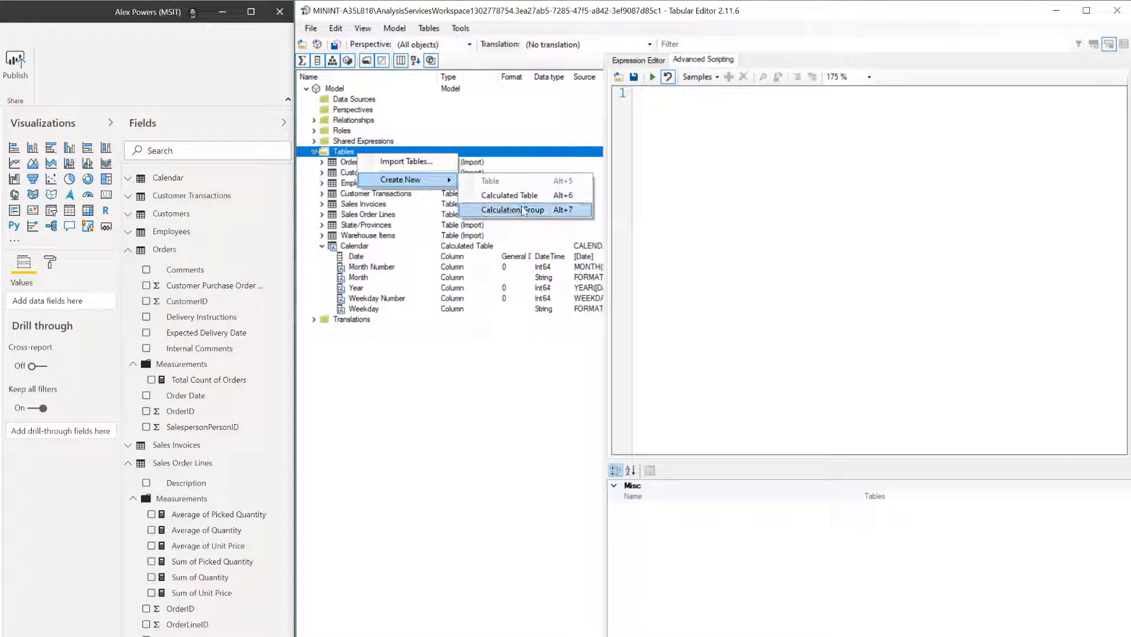
Create a new calculation group table named Time Intelligence.
click(512, 210)
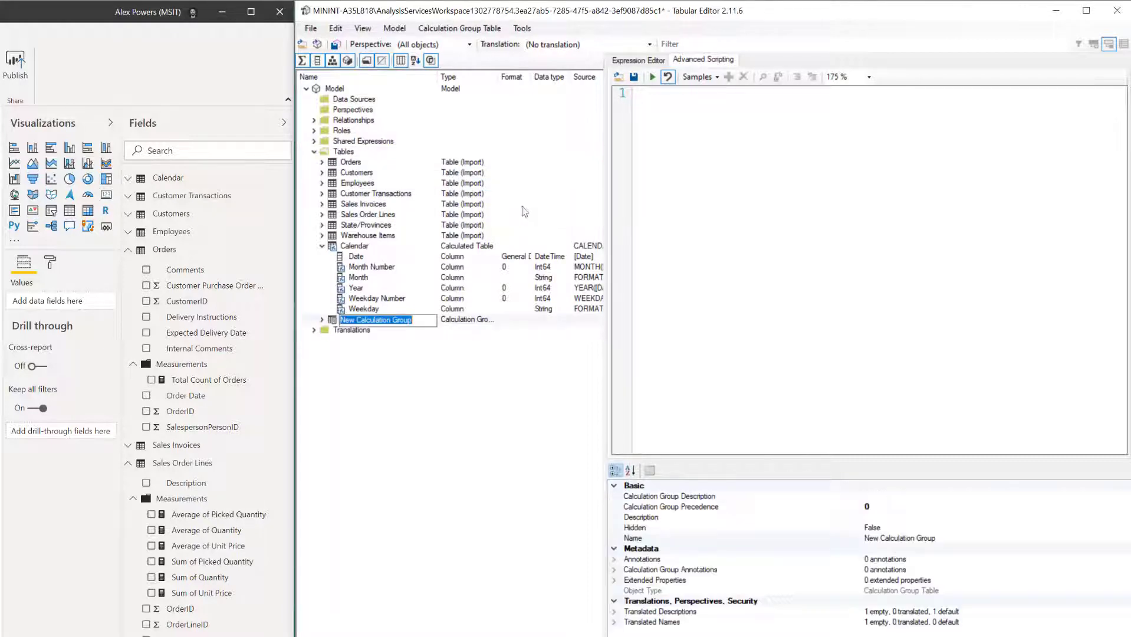
mouse_move(446, 306)
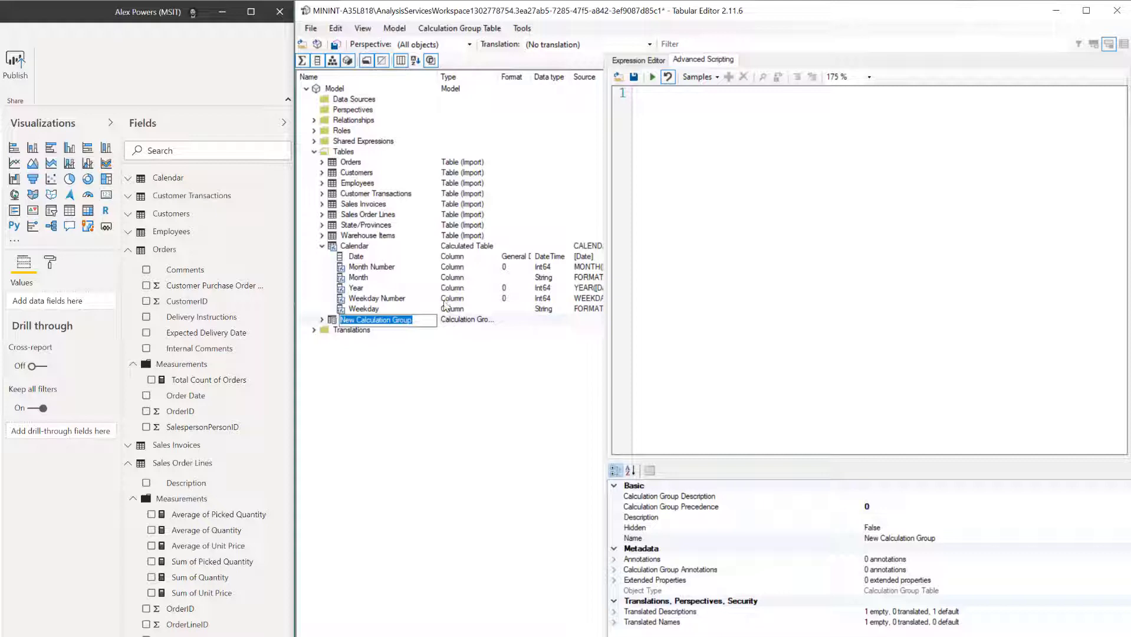
text(Time Intelligence)
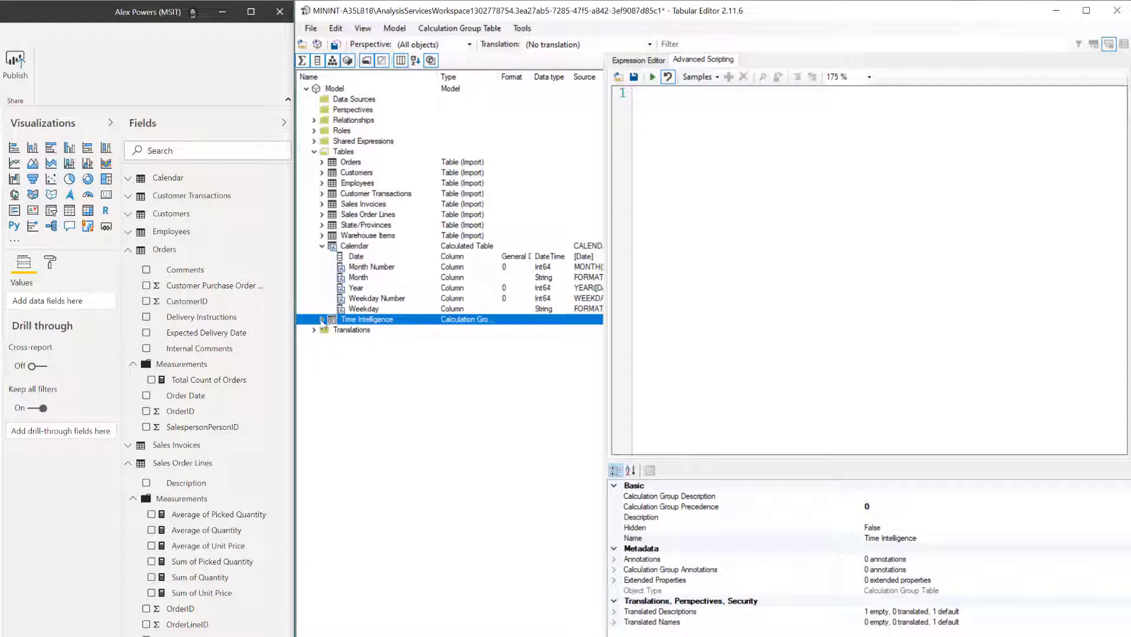
Expand Time Intelligence and rename its Name column to Time Calculation.
click(321, 319)
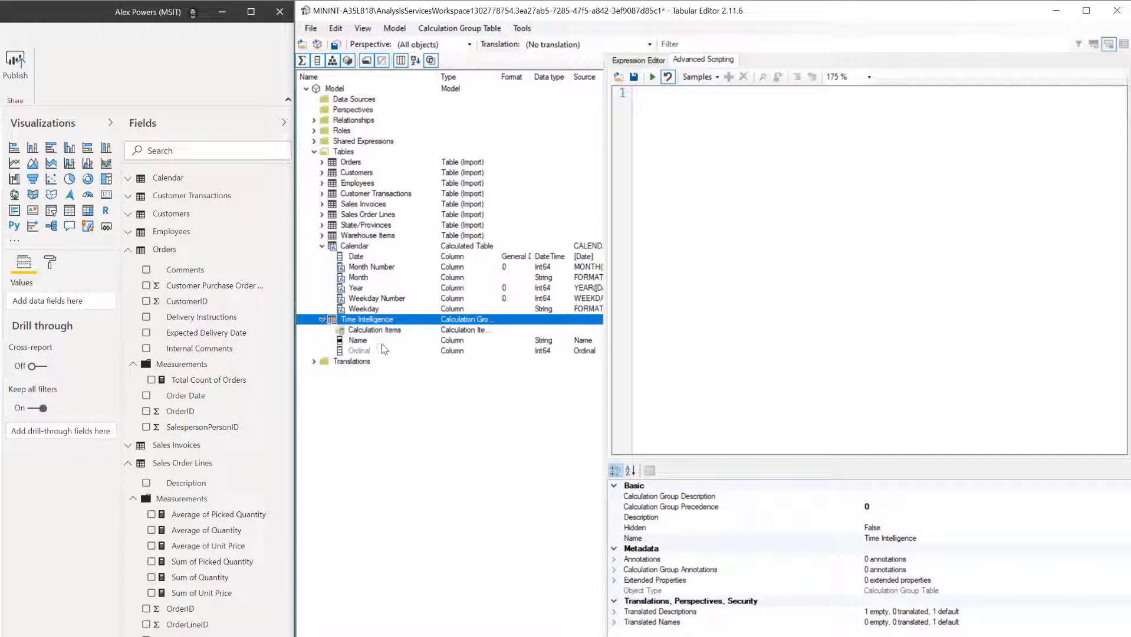
right_click(357, 339)
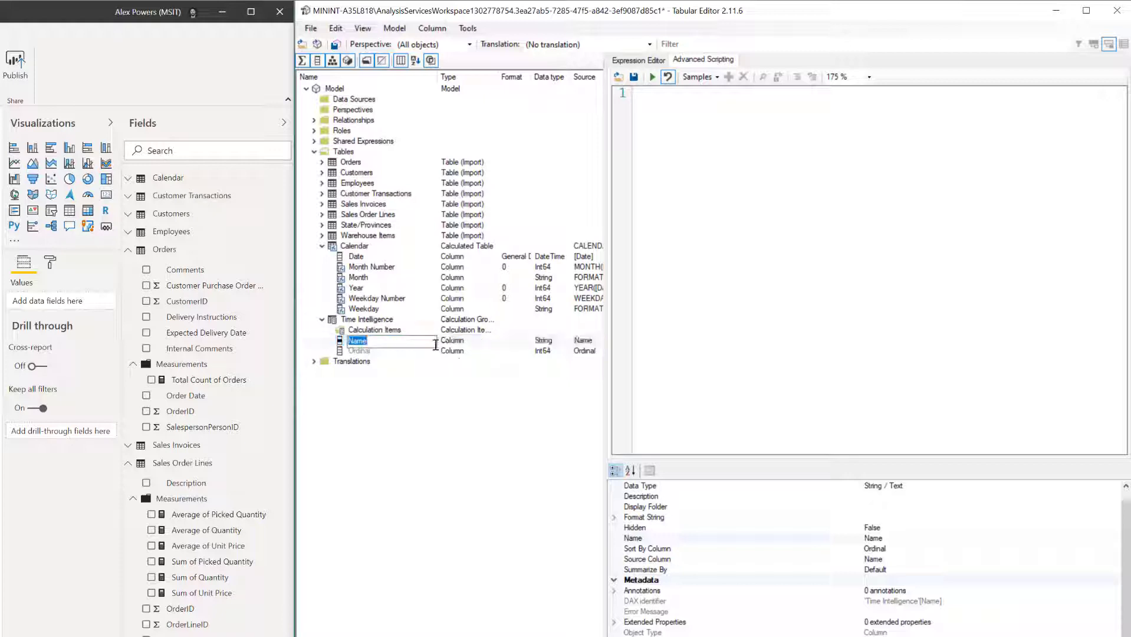
mouse_move(539, 539)
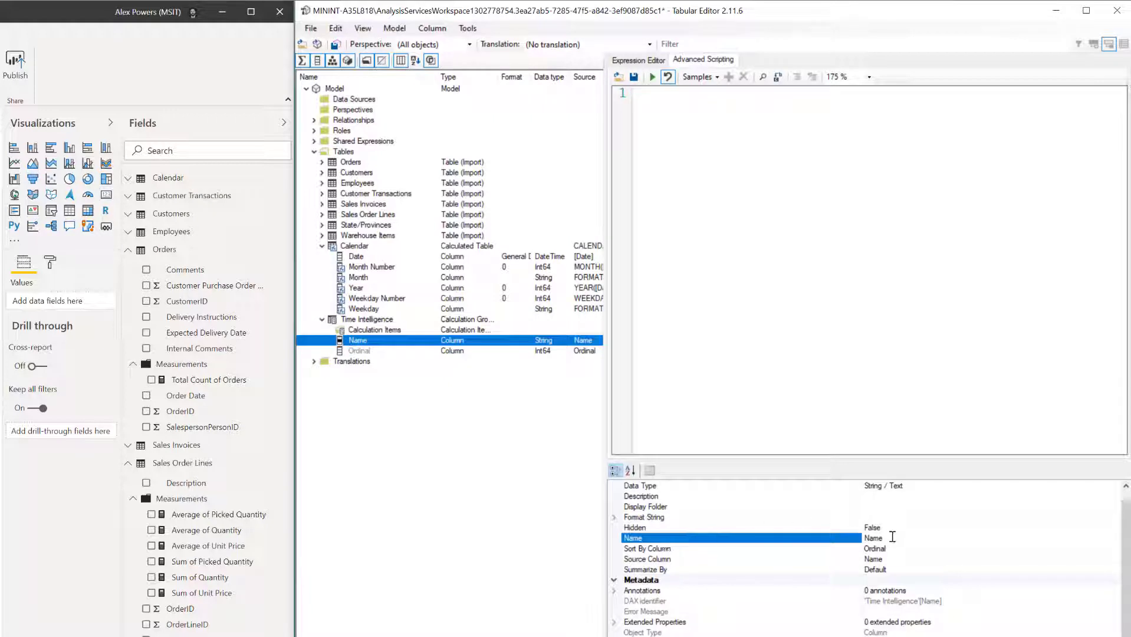
double_click(872, 537)
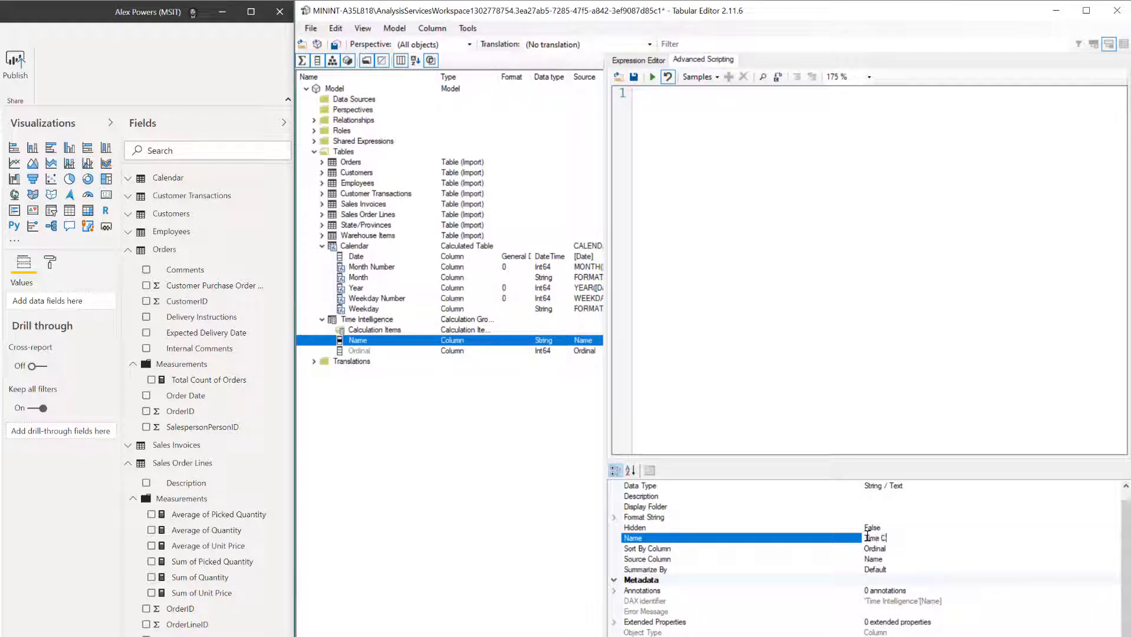
text(Time Calculation)
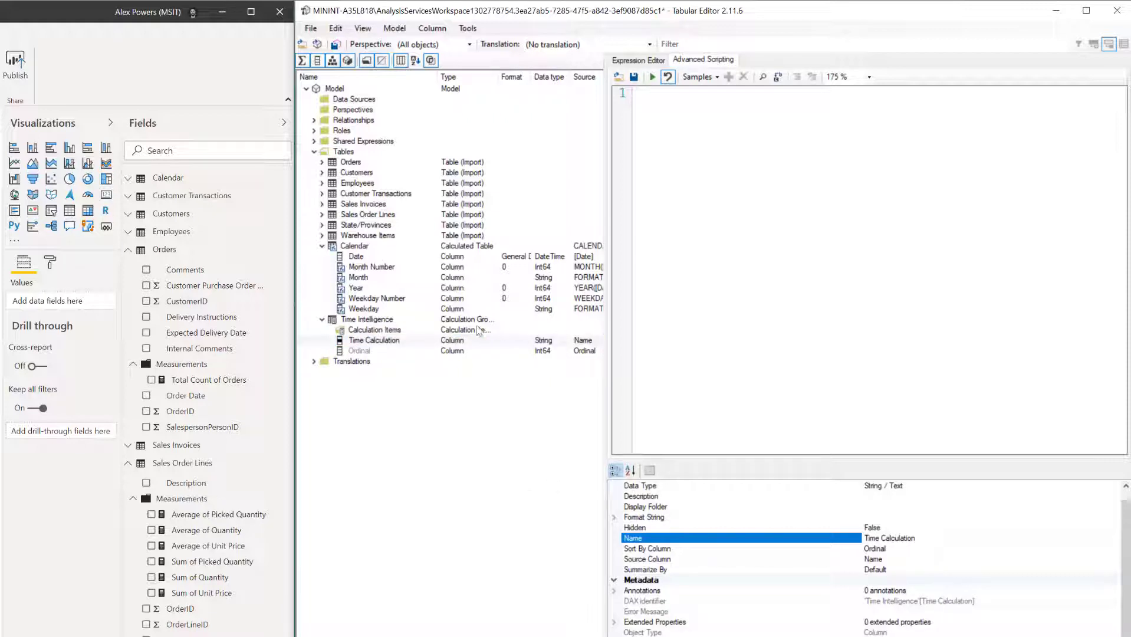
click(373, 340)
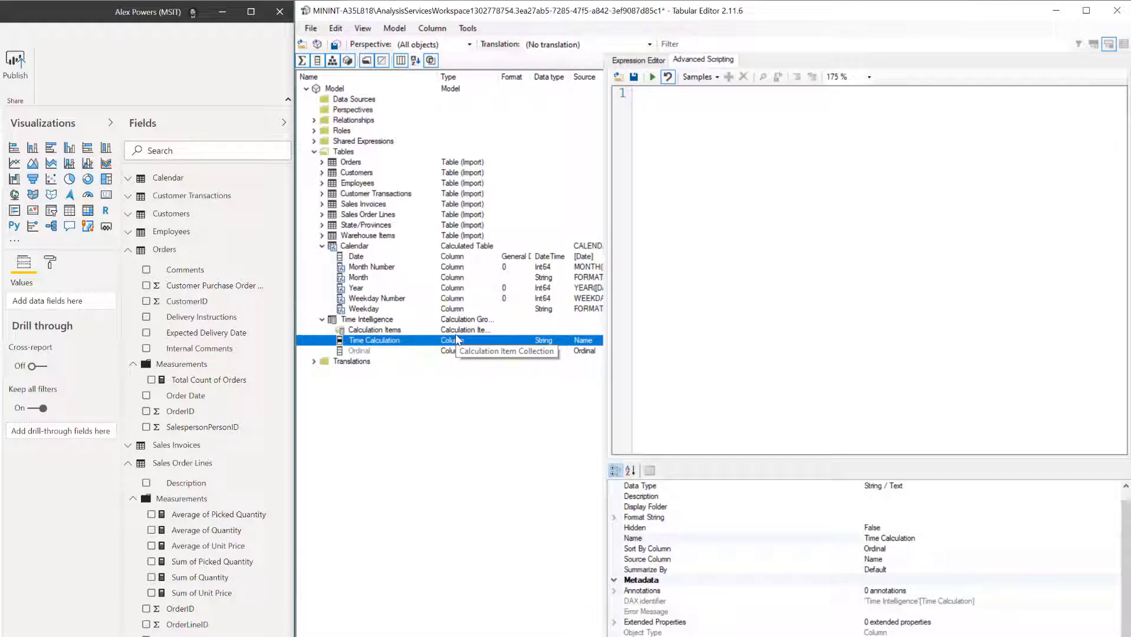
mouse_move(411, 332)
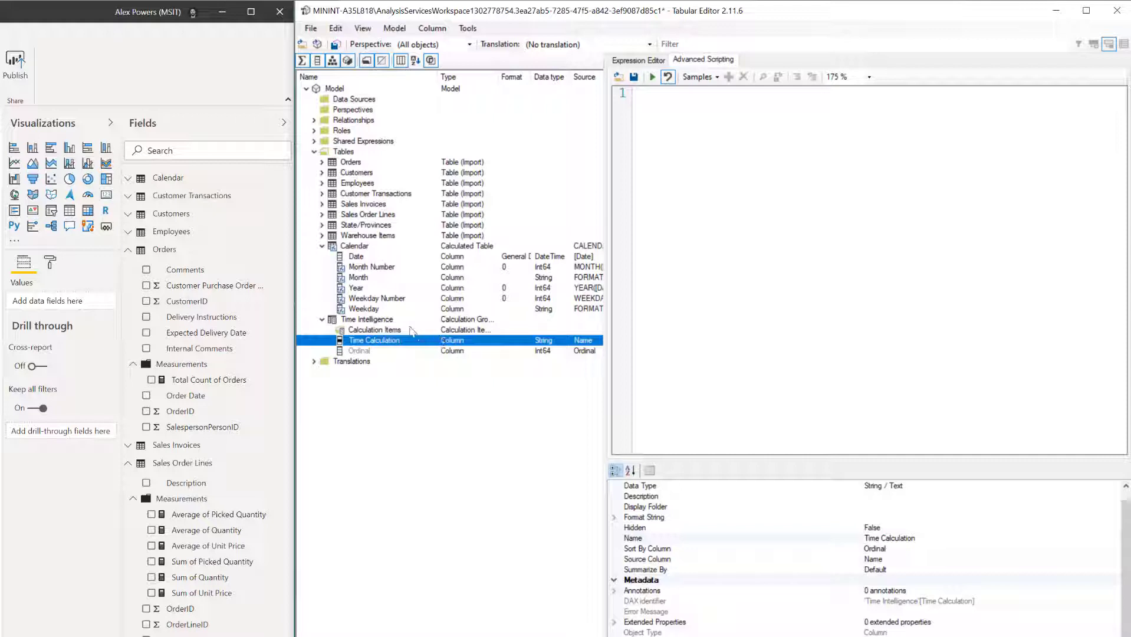
click(374, 330)
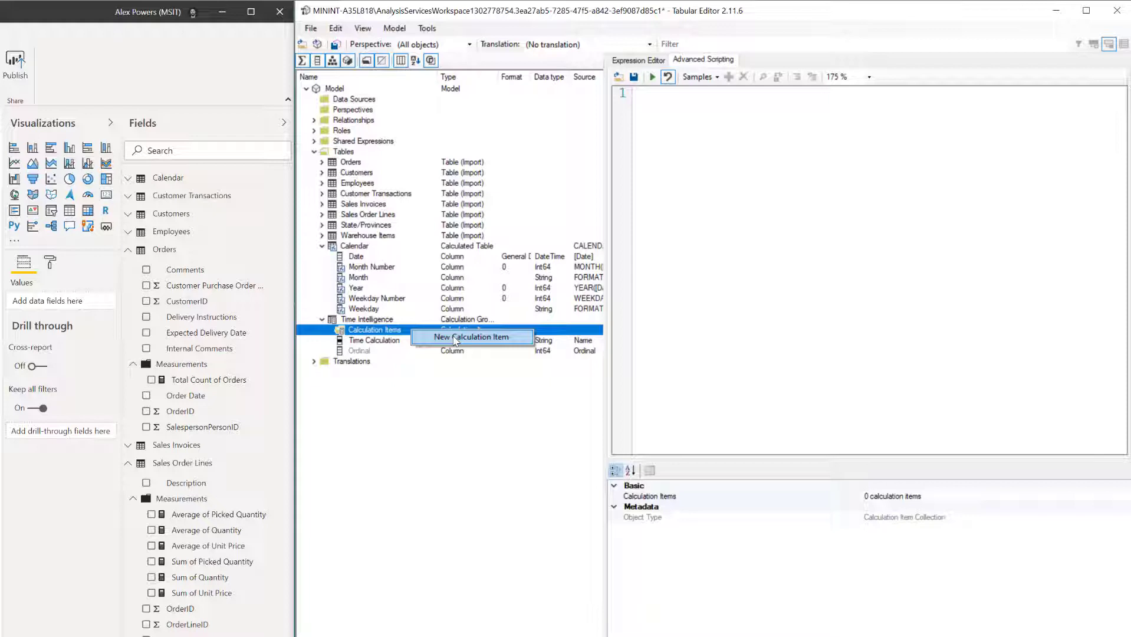
Add three new calculation items and select the first one.
click(472, 337)
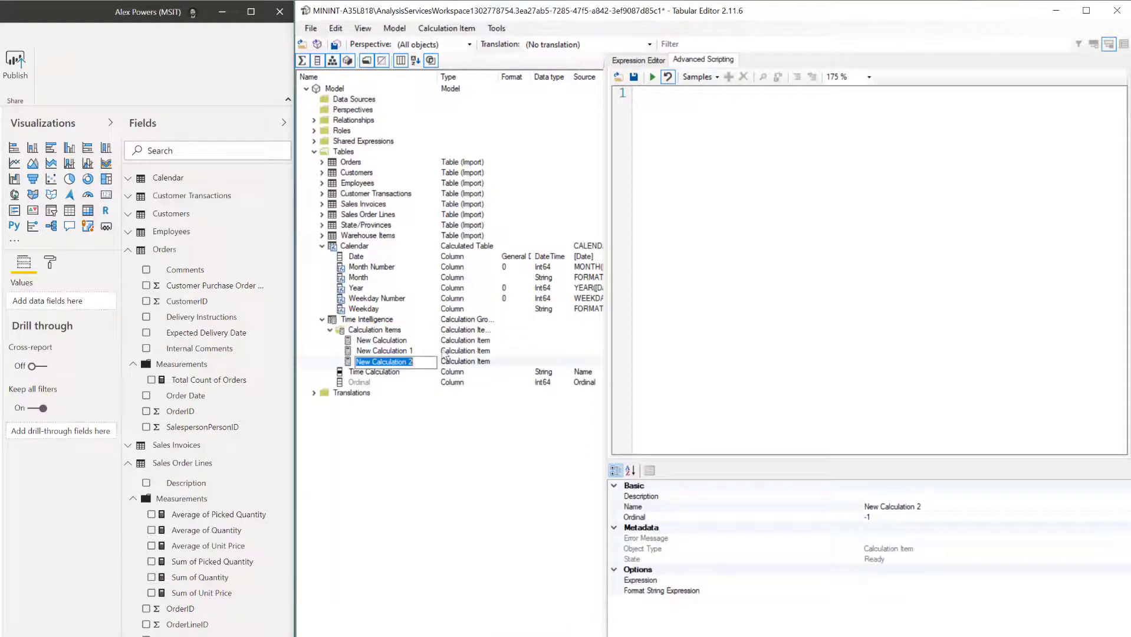
click(382, 339)
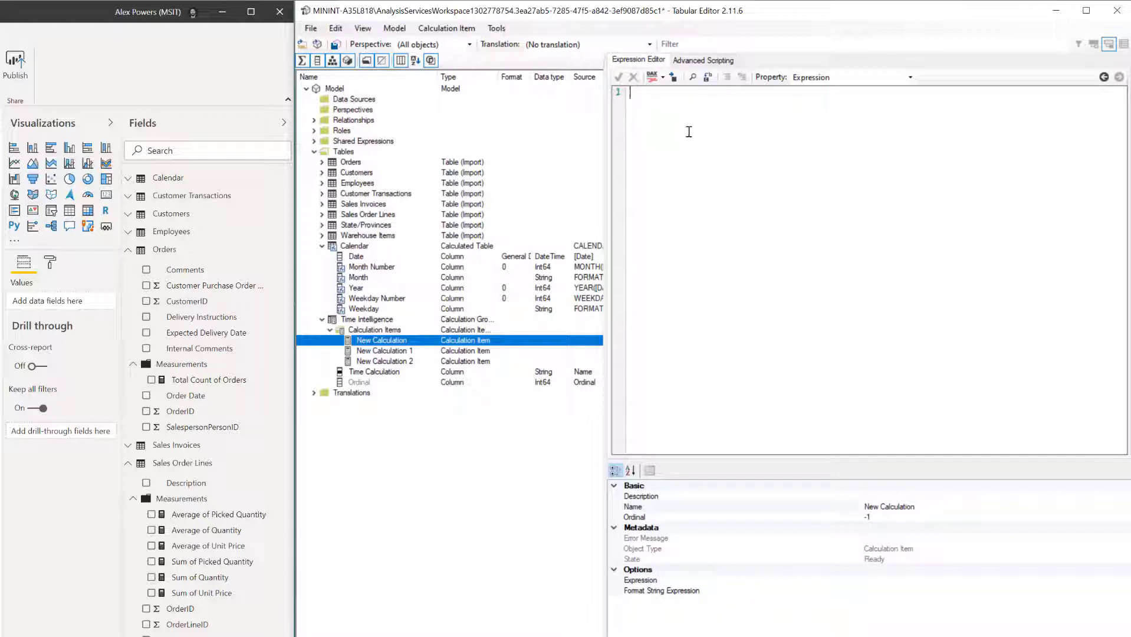
Enter CALCULATE( SELECTEDMEASURE(), DATESMTD('Calendar'[Date])) as the first item's expression.
text(CALCULATE()
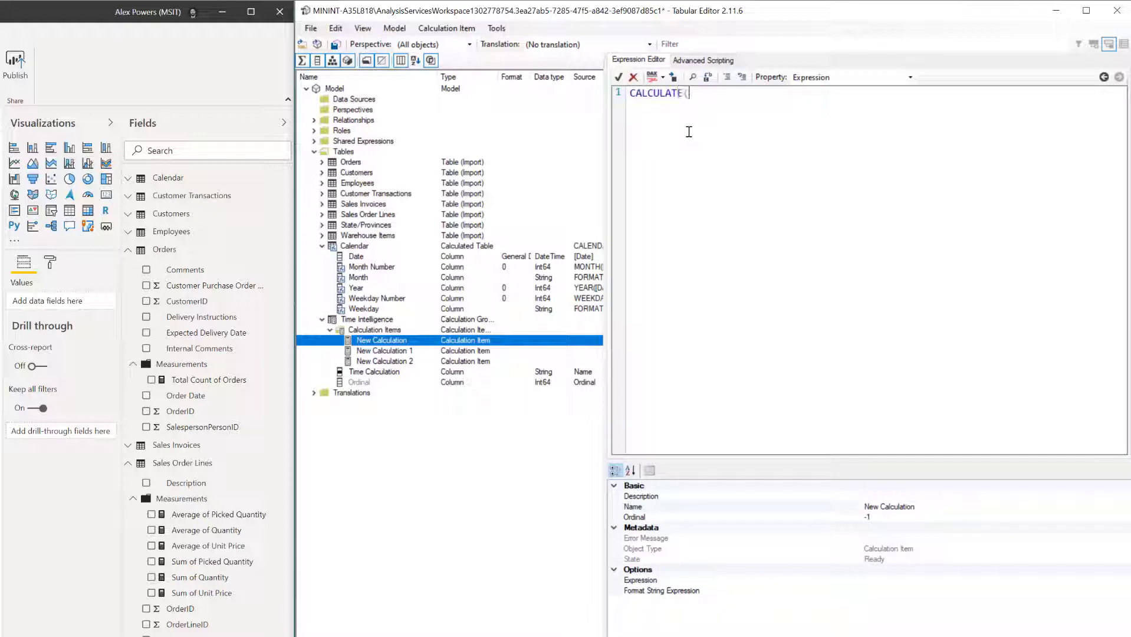
text(S)
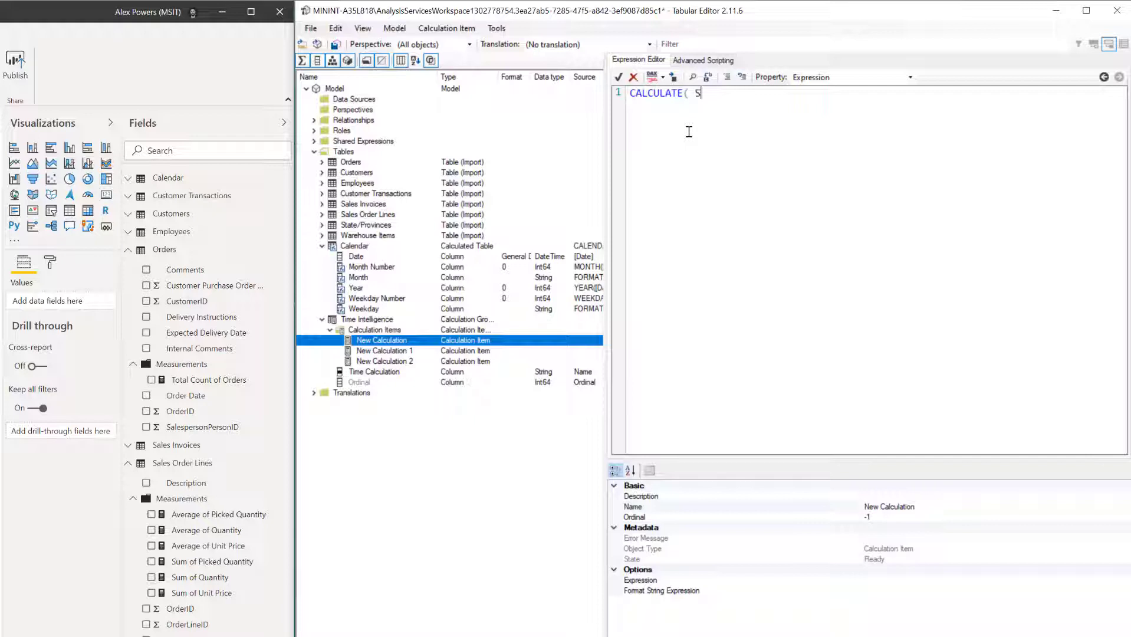
text(SELECTED)
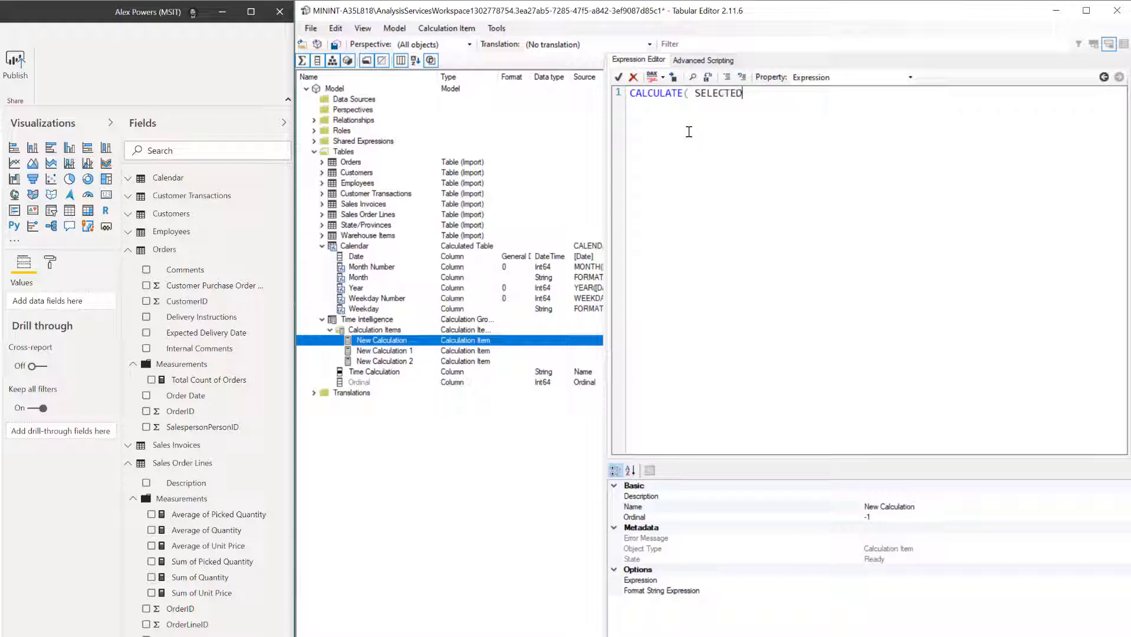
text(MEASU)
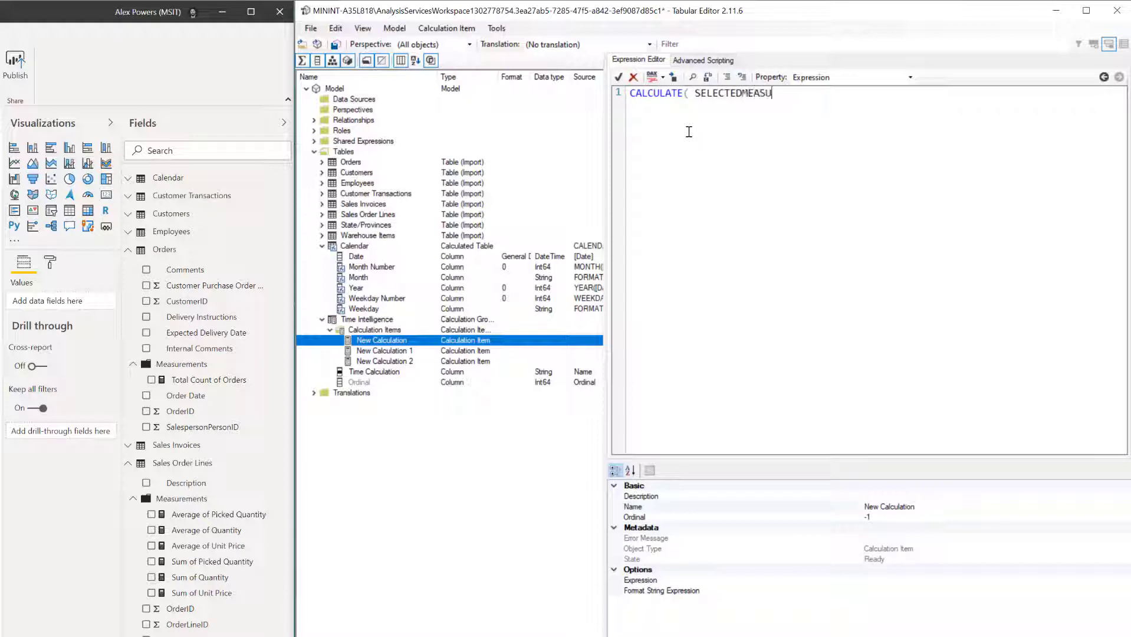
text(RE())
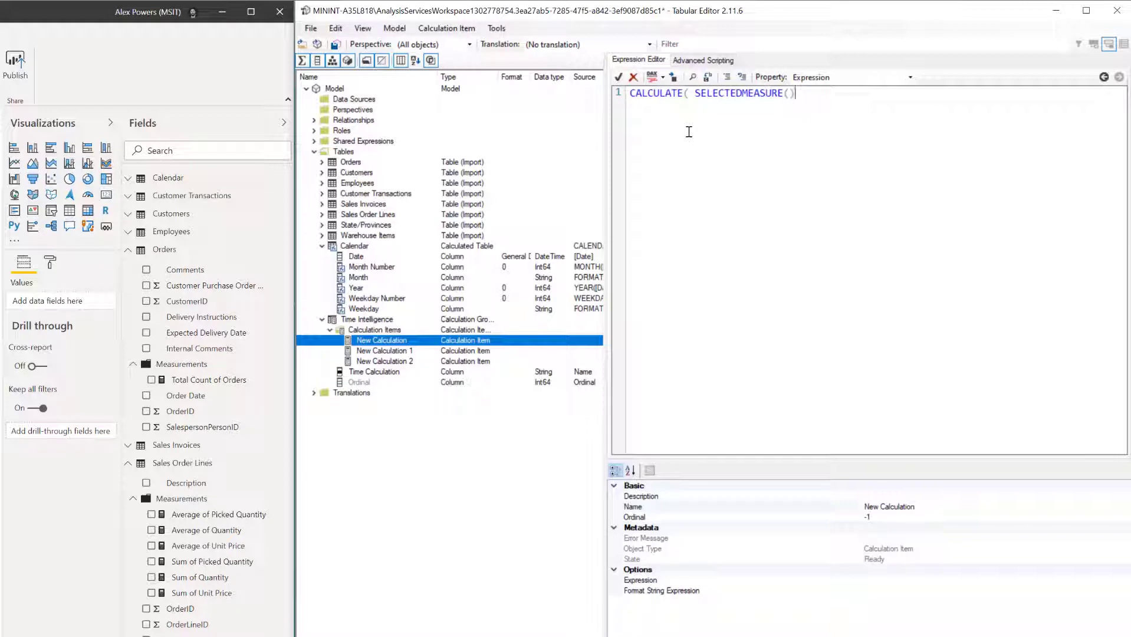
text(, DAT)
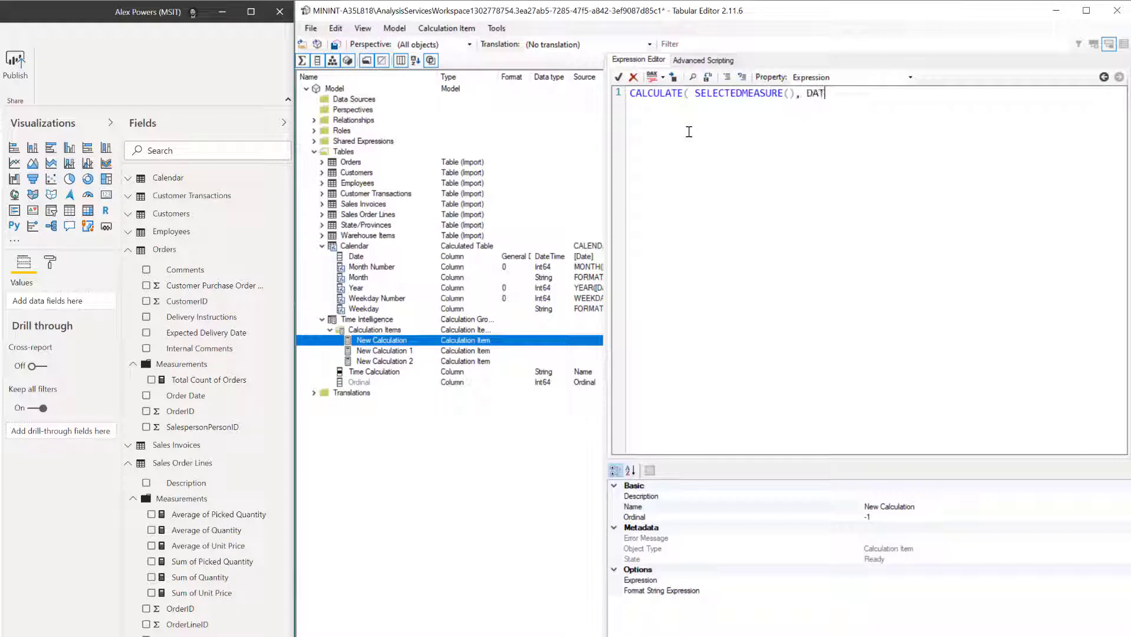
text(ESMTD)
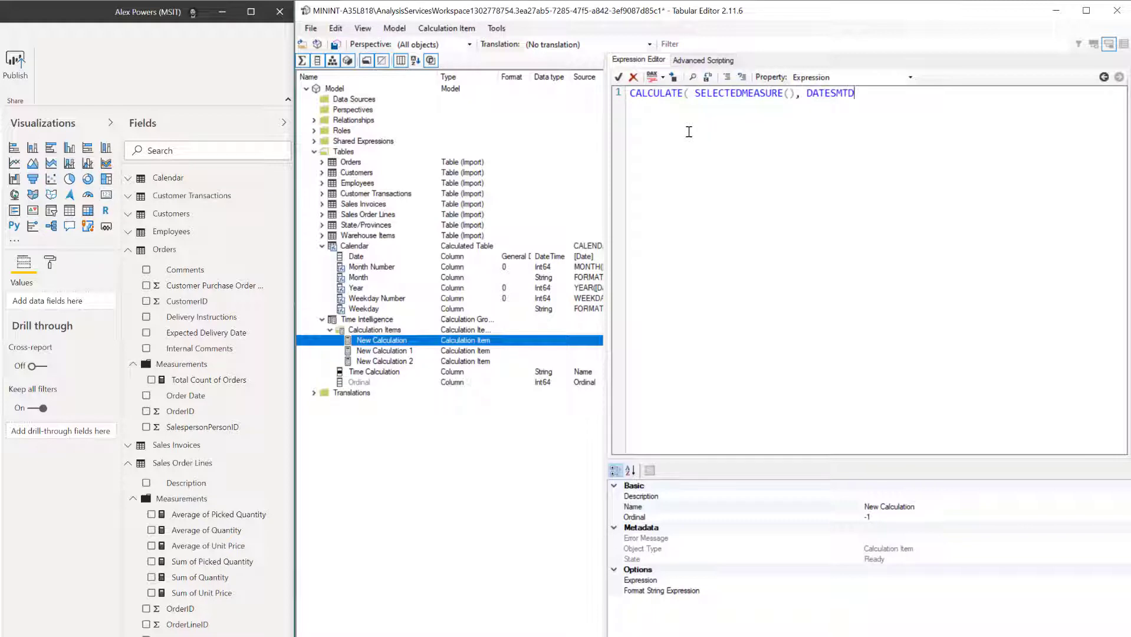
text((')
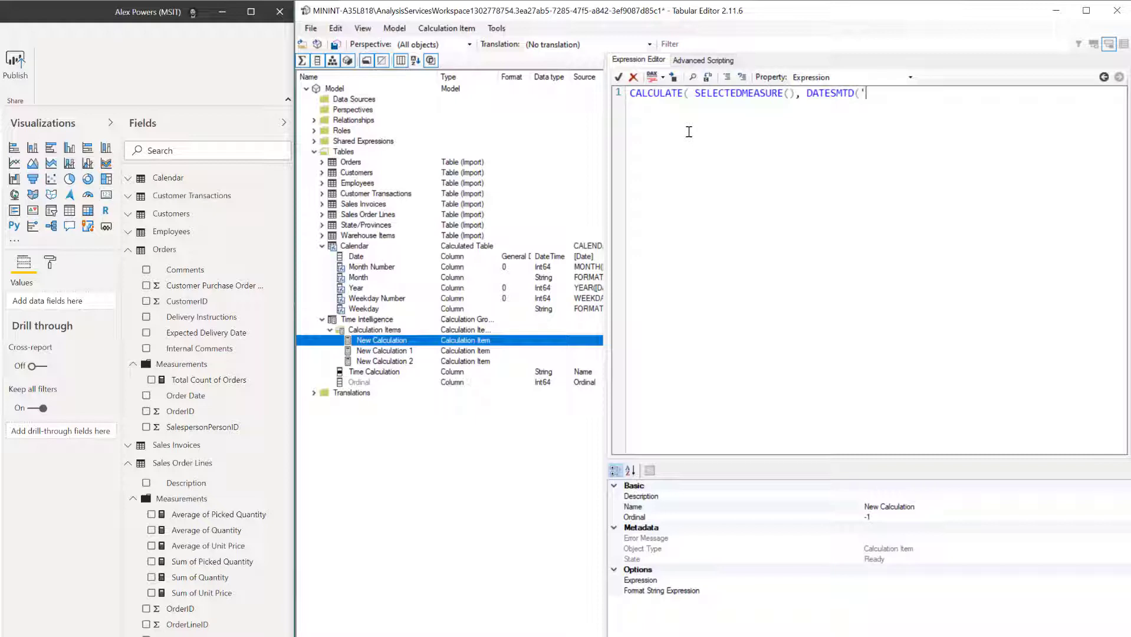
text(Caled)
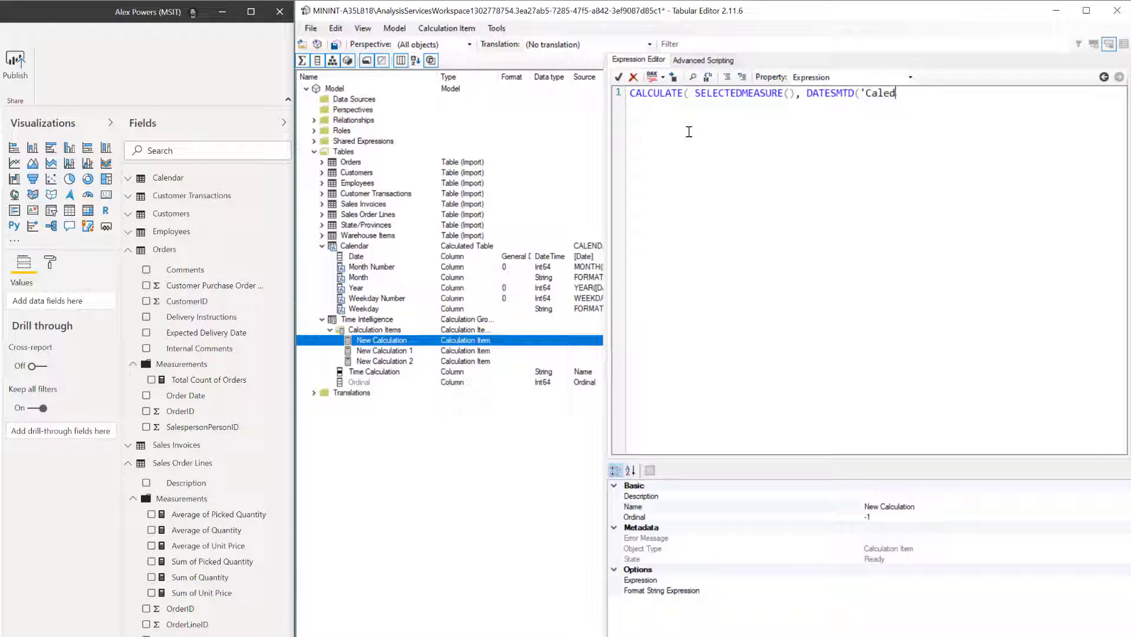
text(ndar')
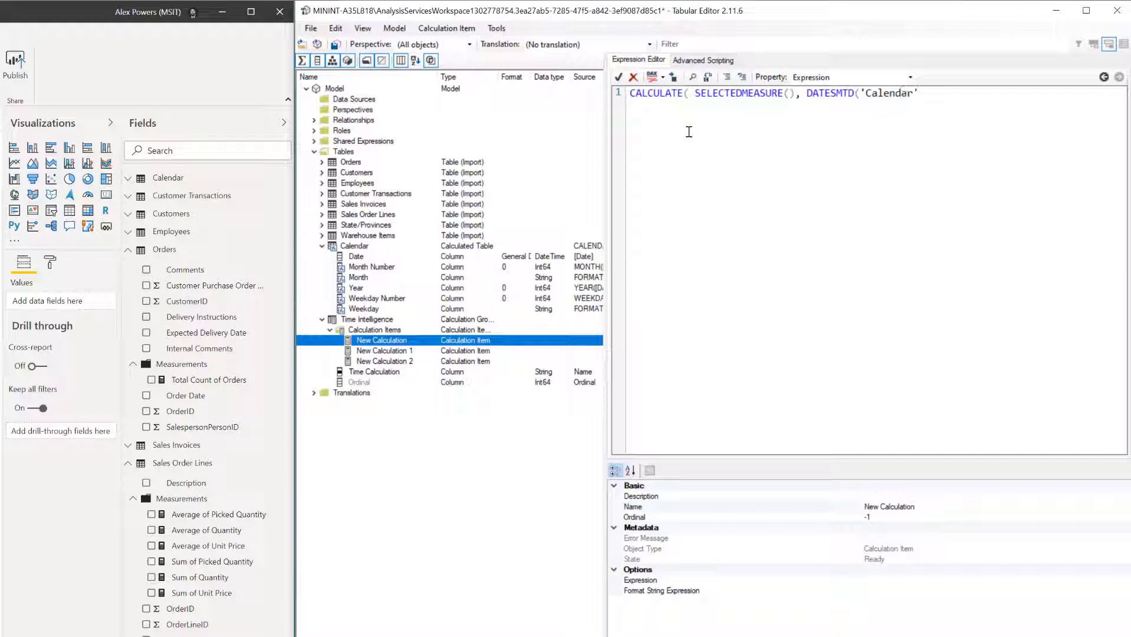
text([Date])
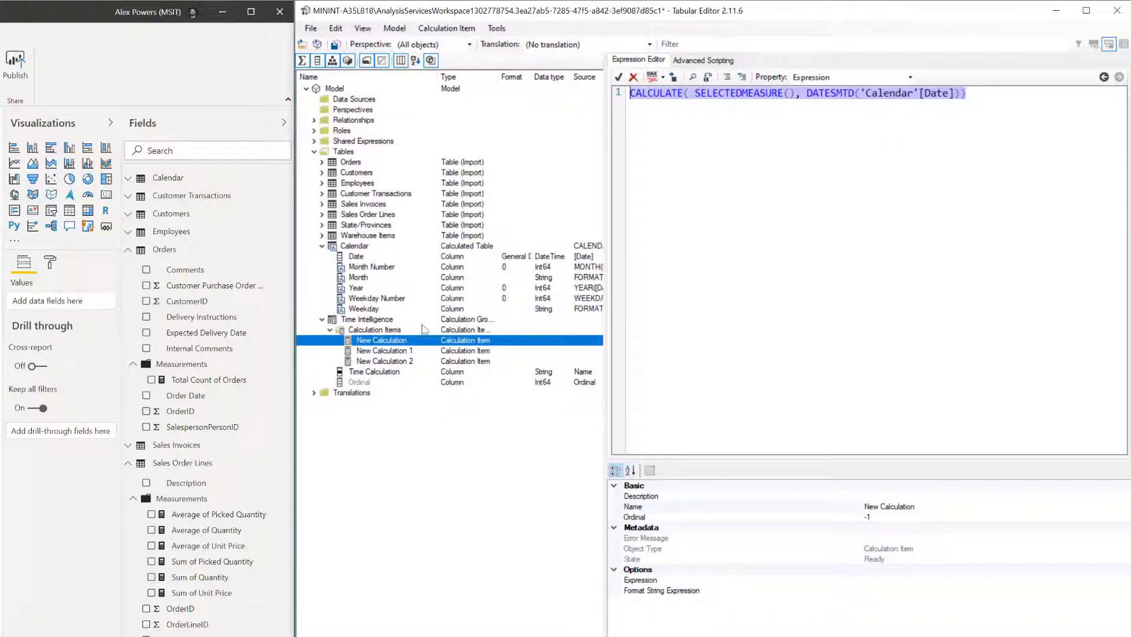
Paste the formula into the second and third items, switching to DATESQTD and DATESYTD.
click(382, 349)
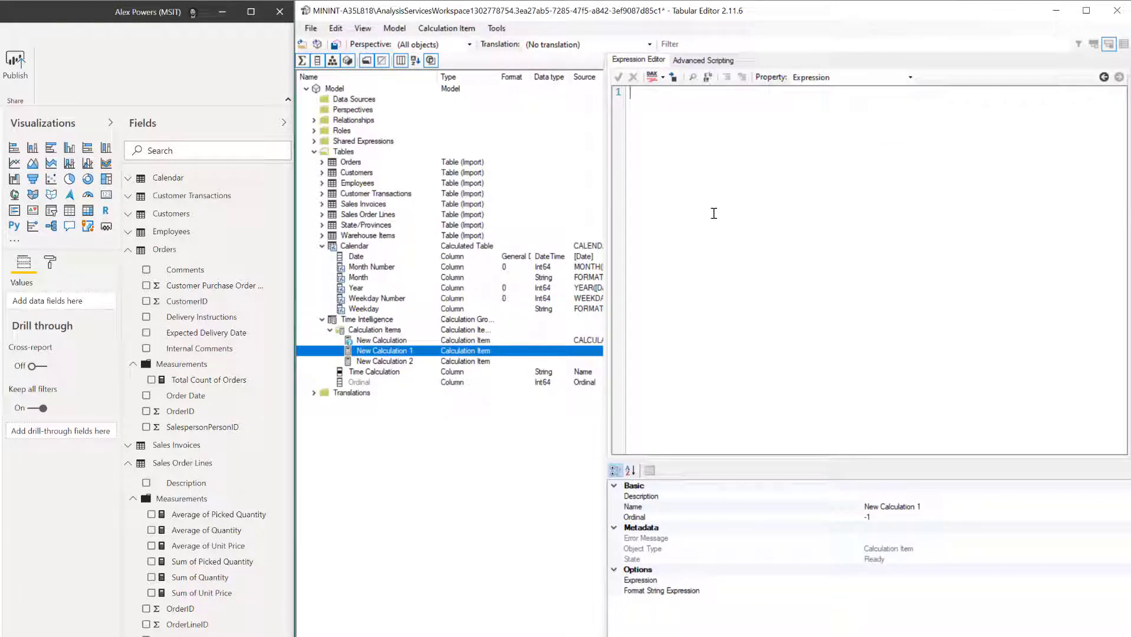
text(CALCULATE( SELECTEDMEASURE(), DATESMTD('Calendar'[Date])))
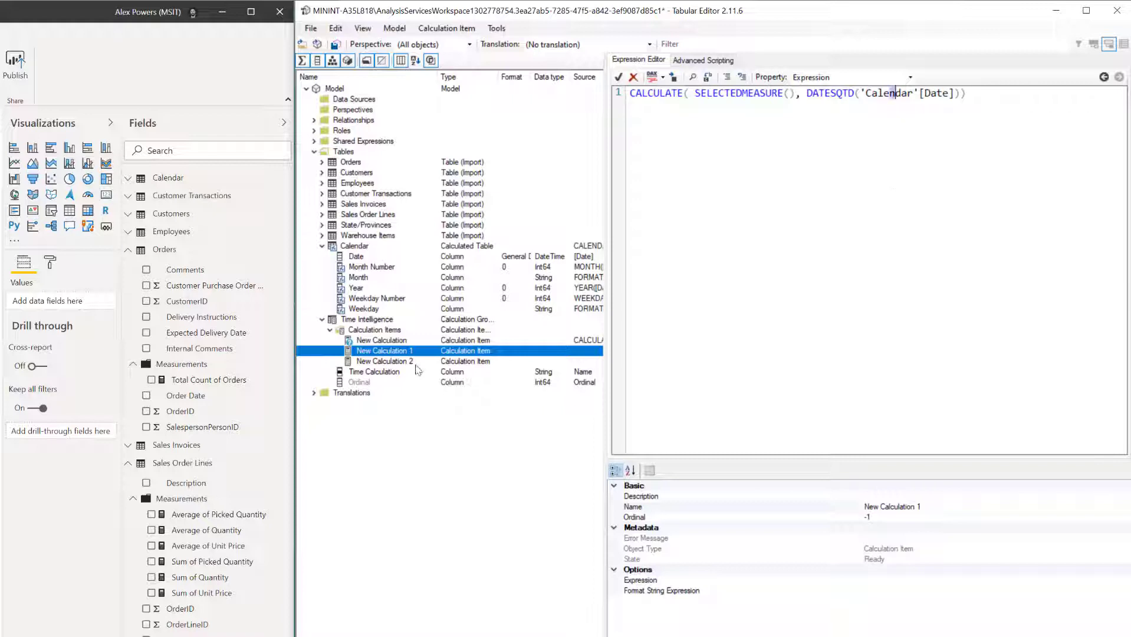
click(384, 361)
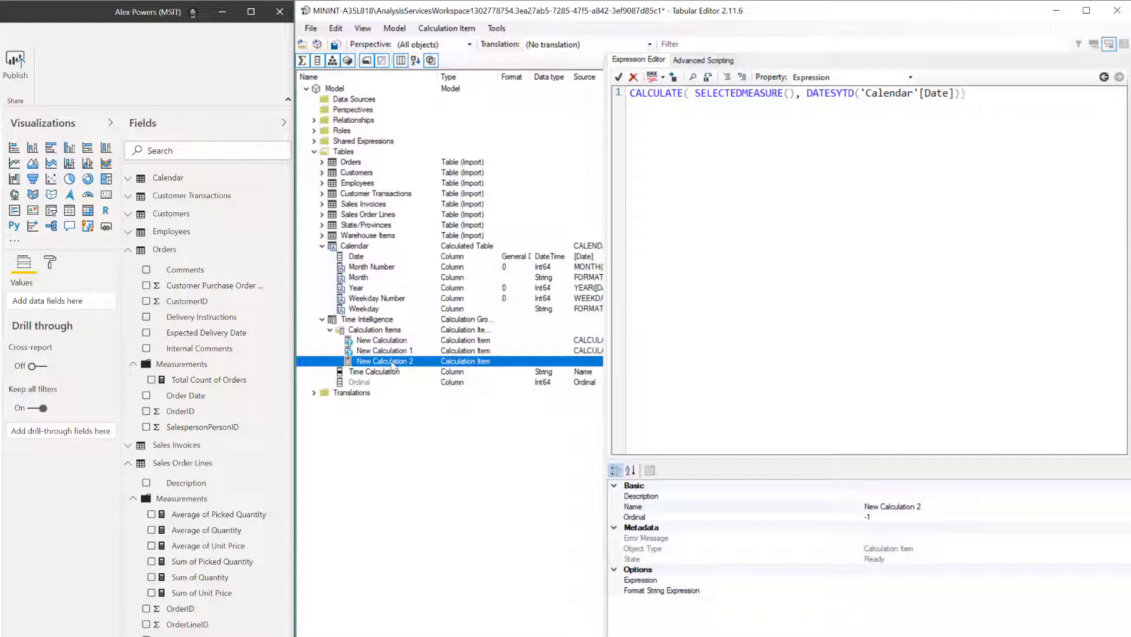
click(381, 339)
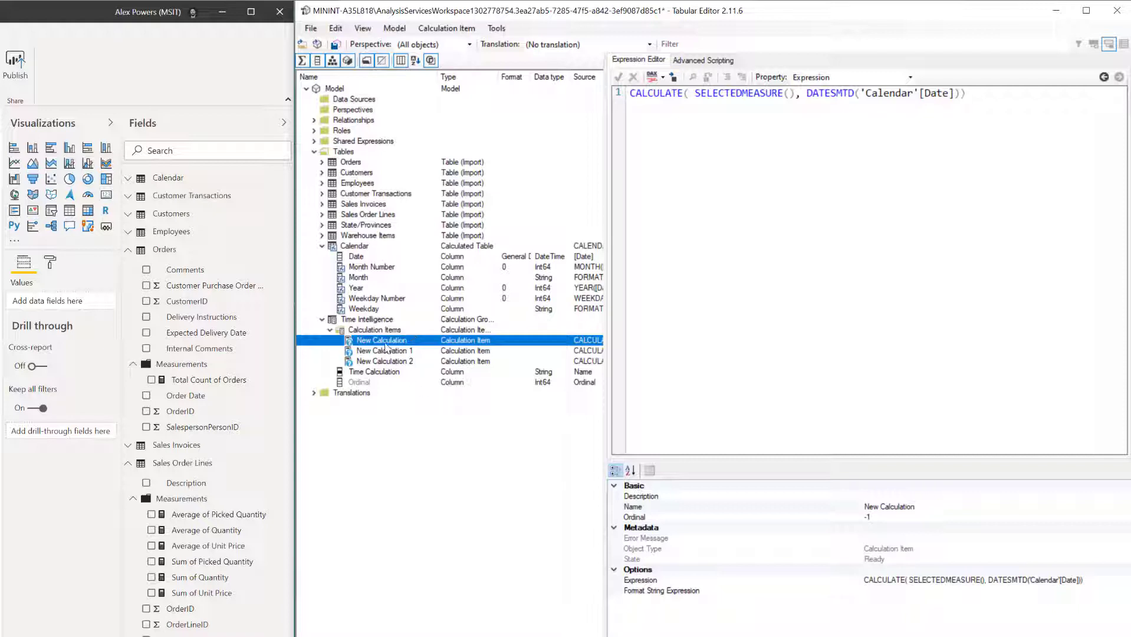
mouse_move(470, 391)
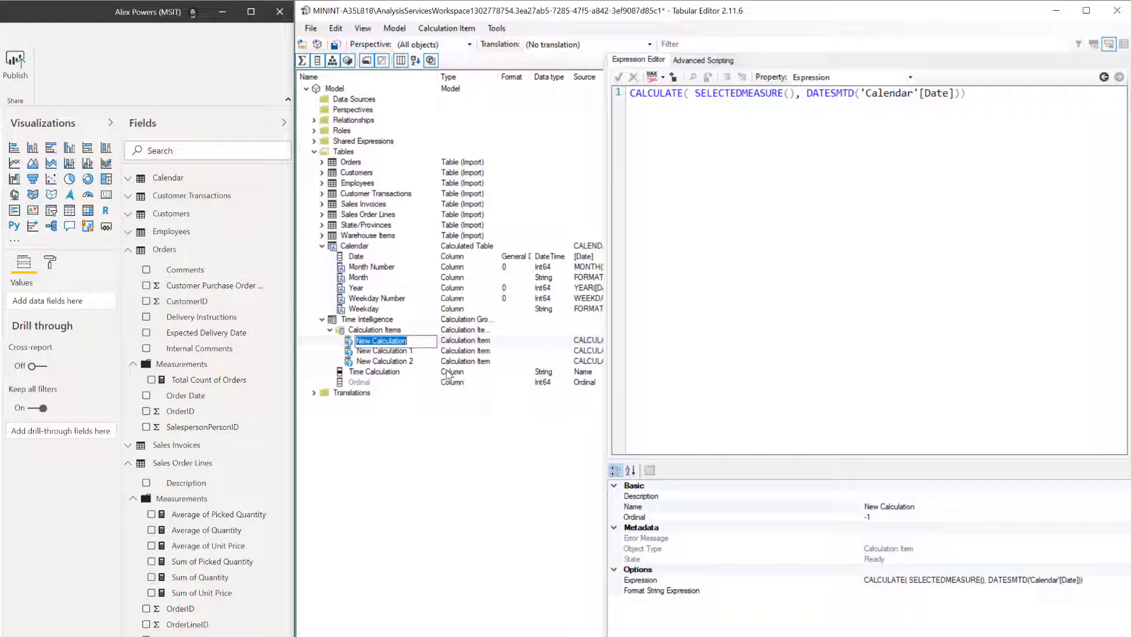
Rename the calculation items MTD, QTD and YTD, then select all three.
click(382, 350)
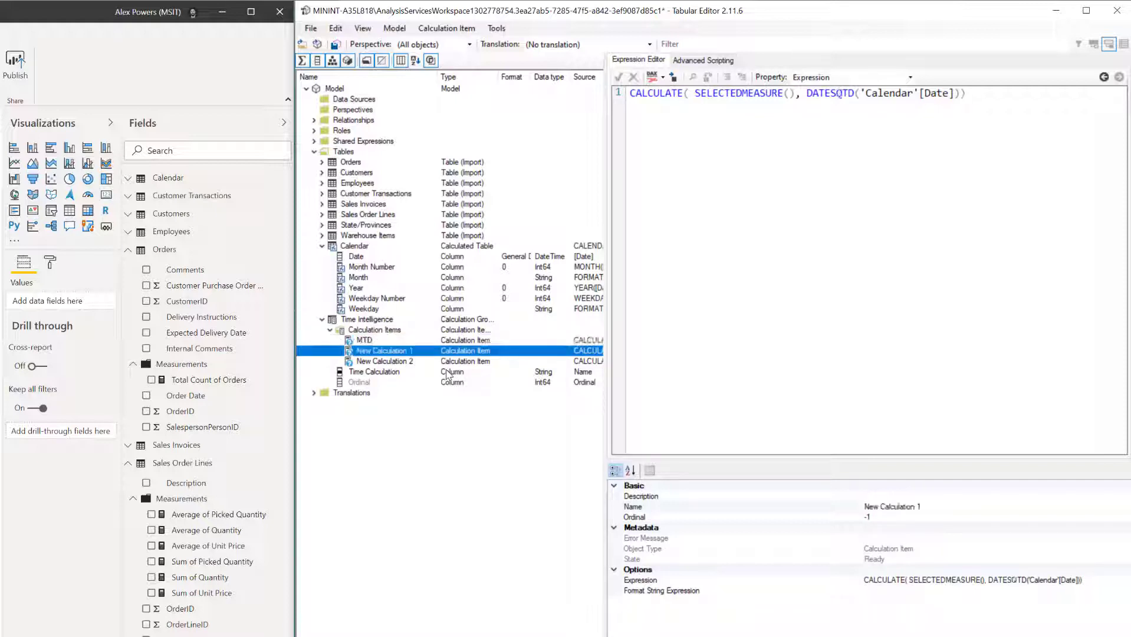
double_click(385, 351)
text(QTD)
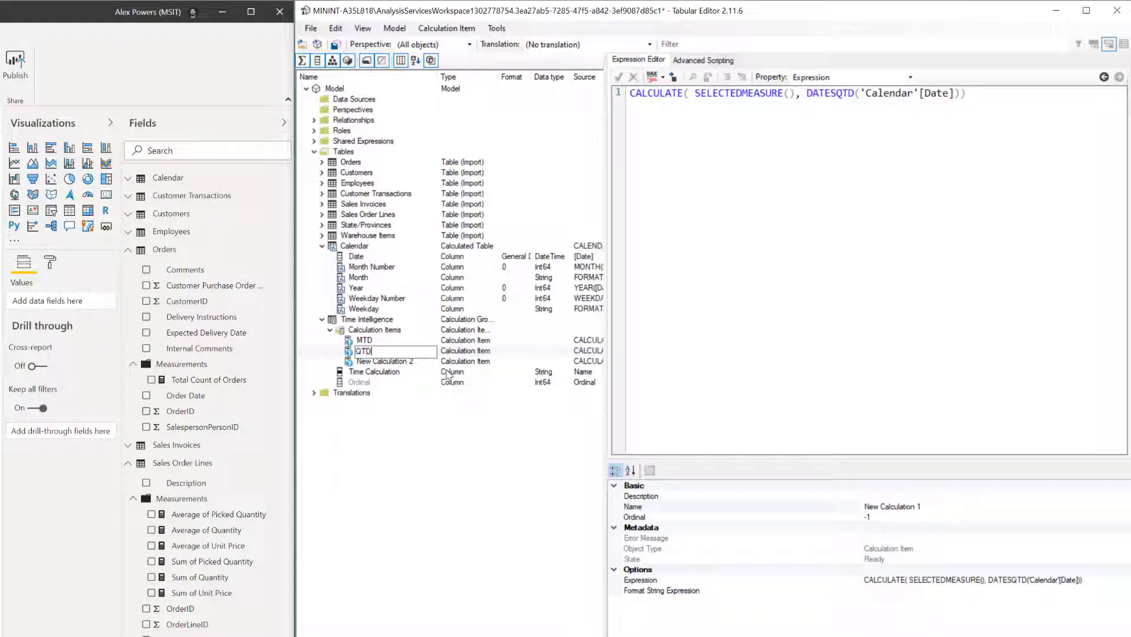
click(382, 360)
text(YTD)
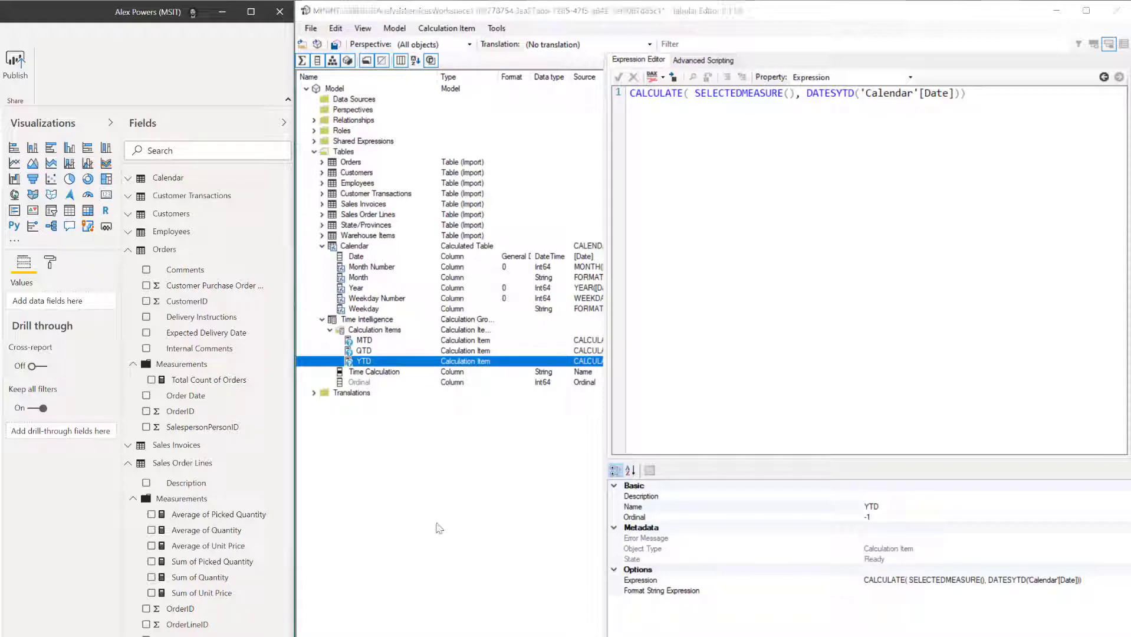
click(362, 339)
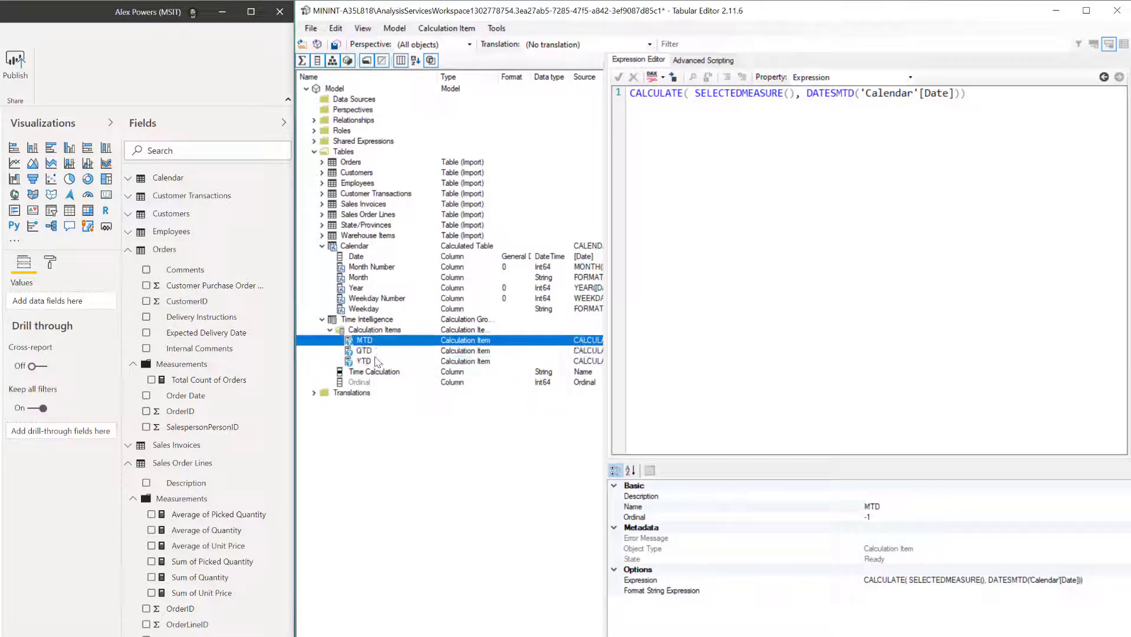
click(364, 359)
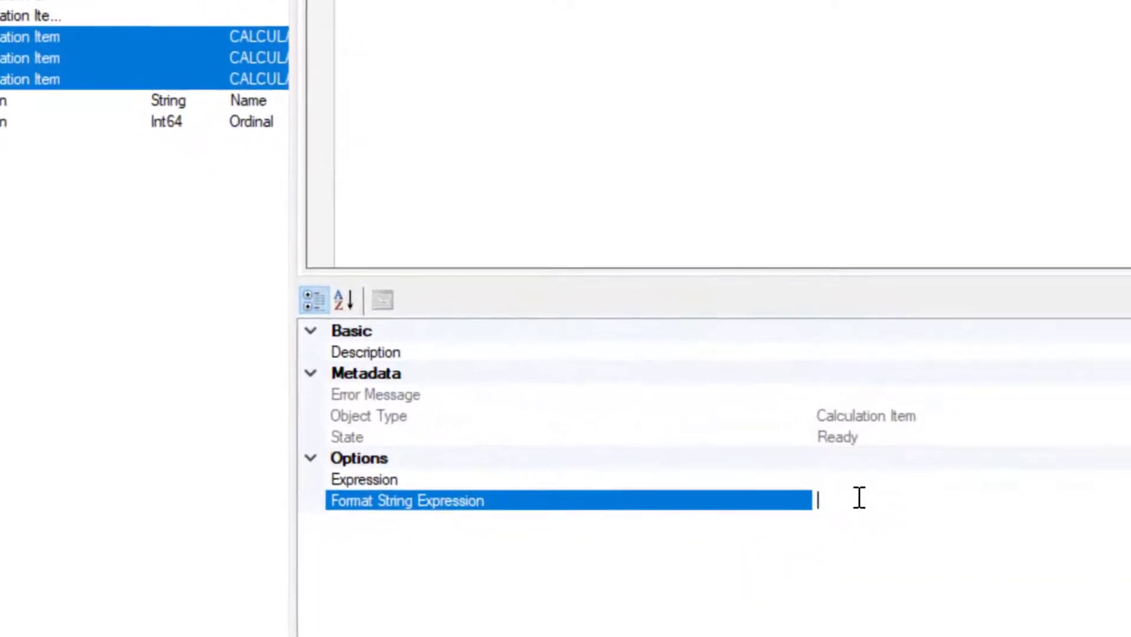
Enter the format string expression "$#,0.00" for the three selected items.
text(")
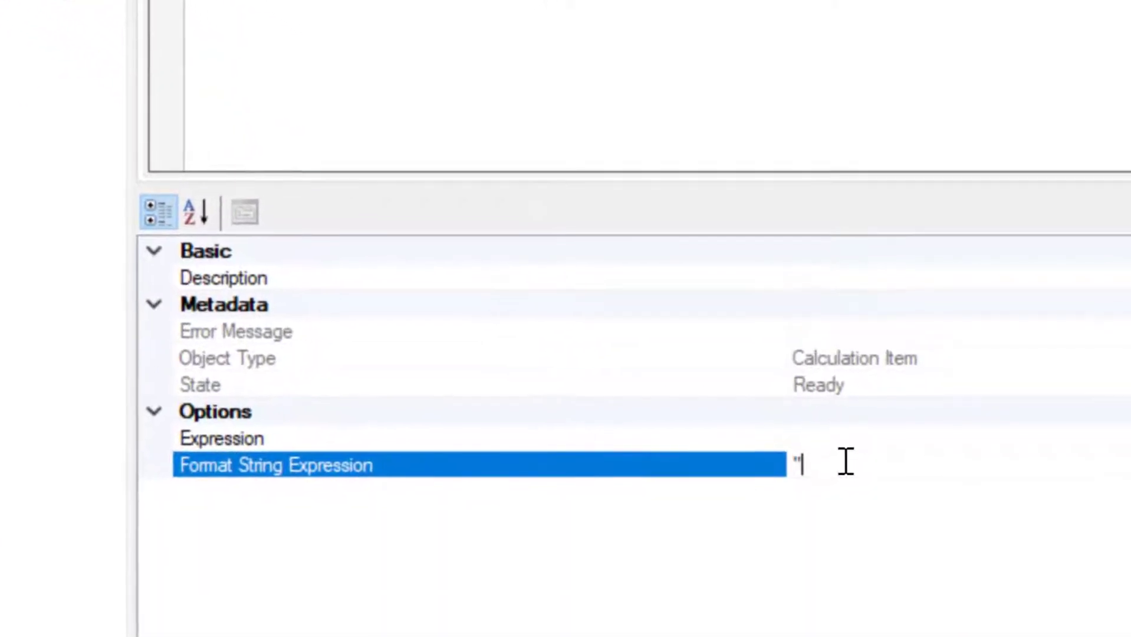
text($)
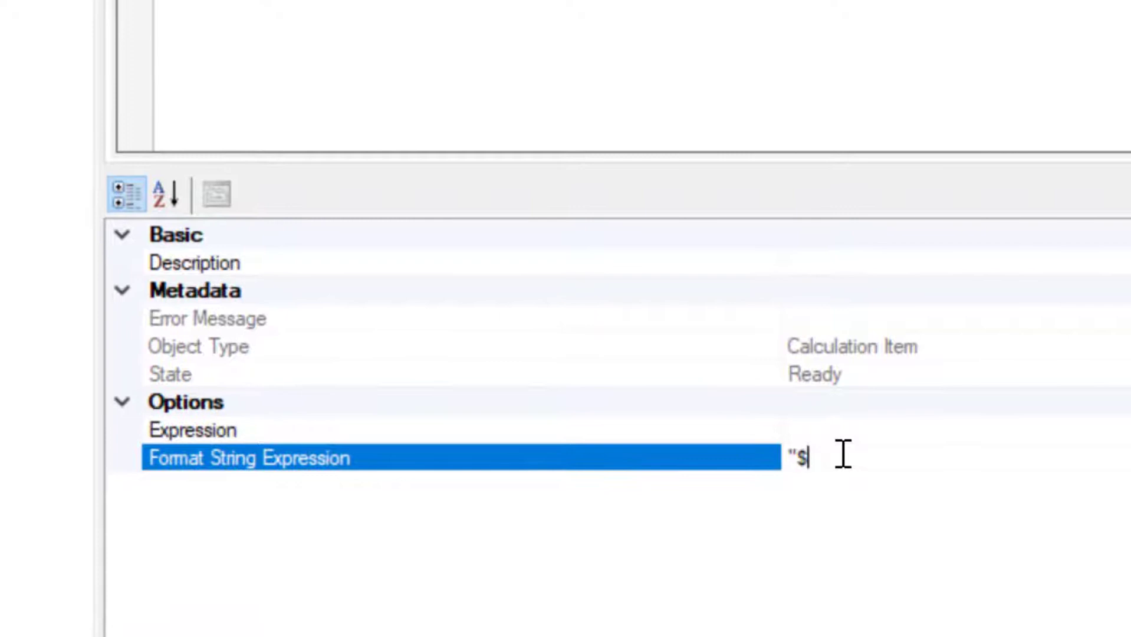
text(#)
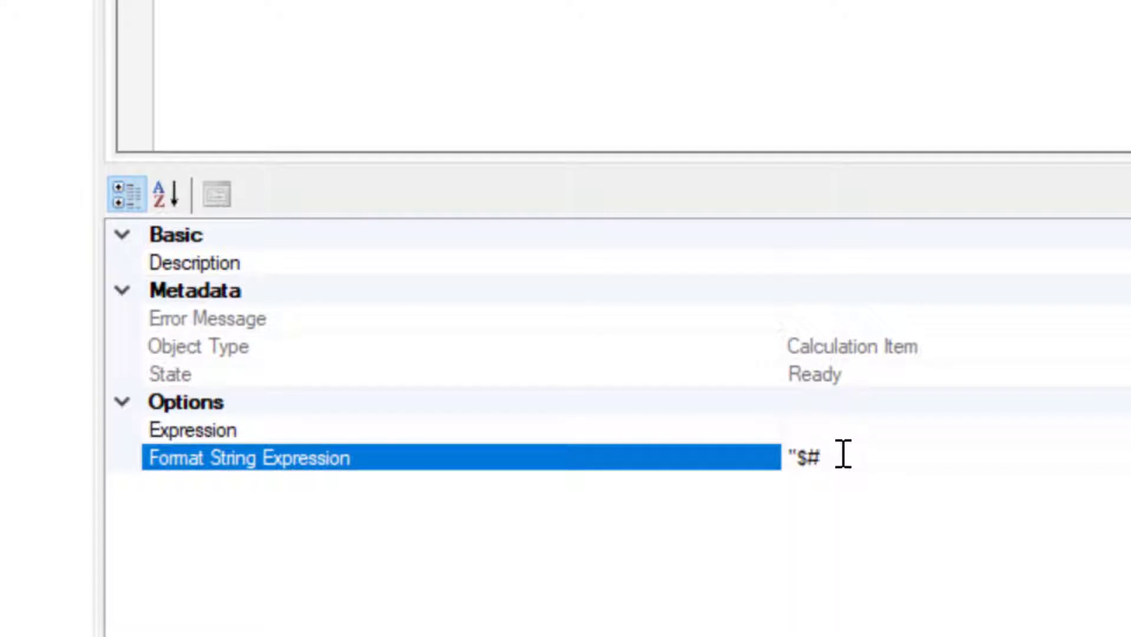
text(.0)
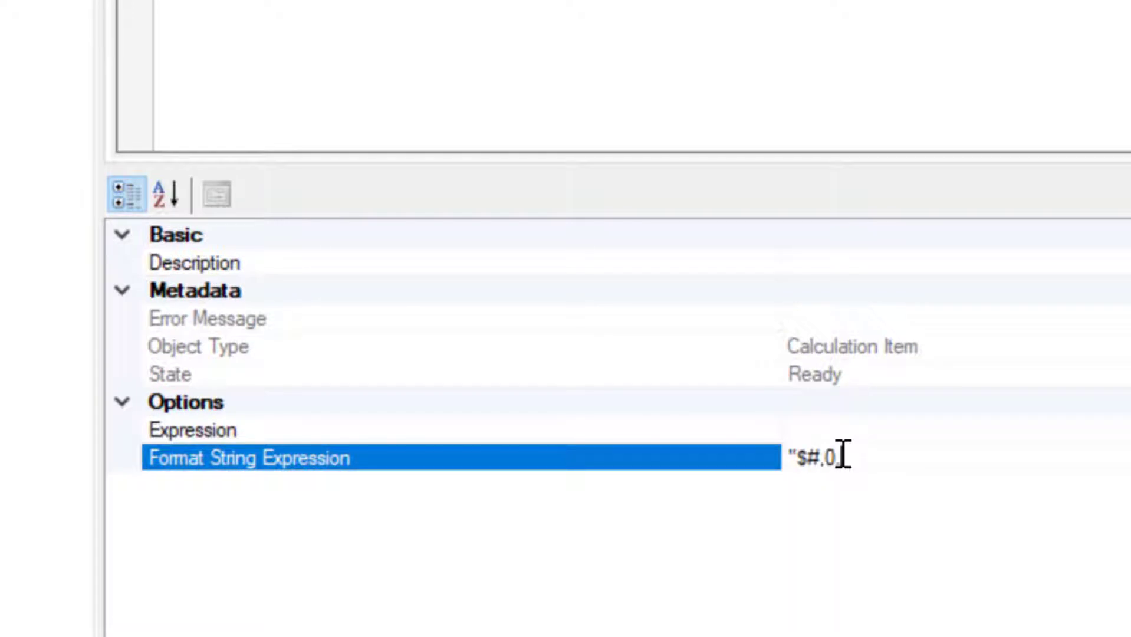
text(00")
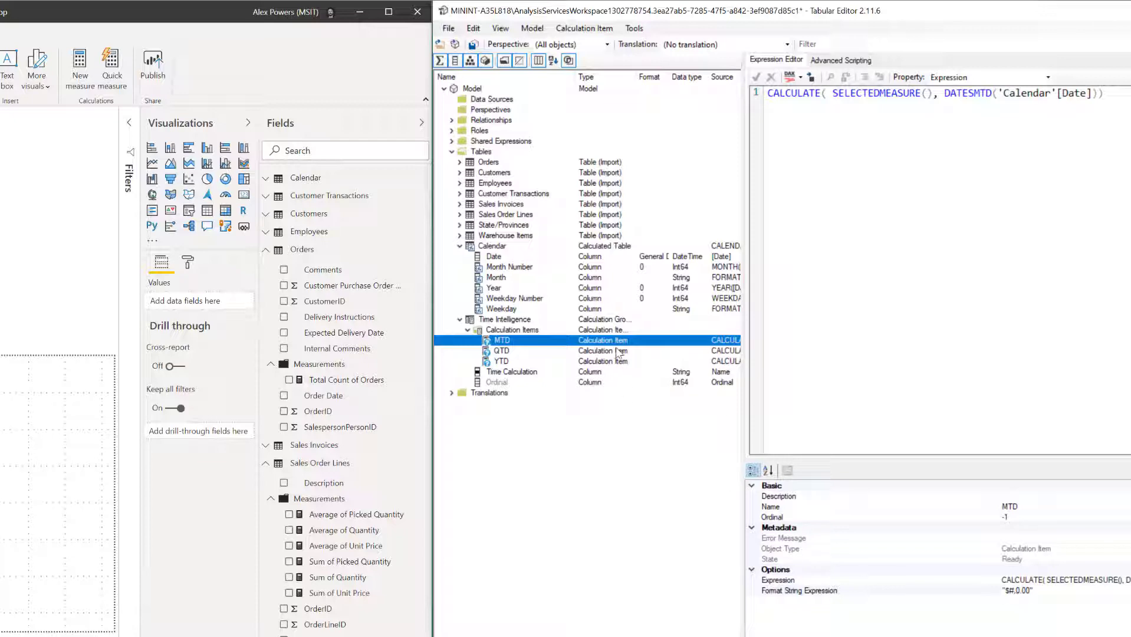
Save the Time Intelligence group with its MTD, QTD and YTD items to the model.
click(500, 362)
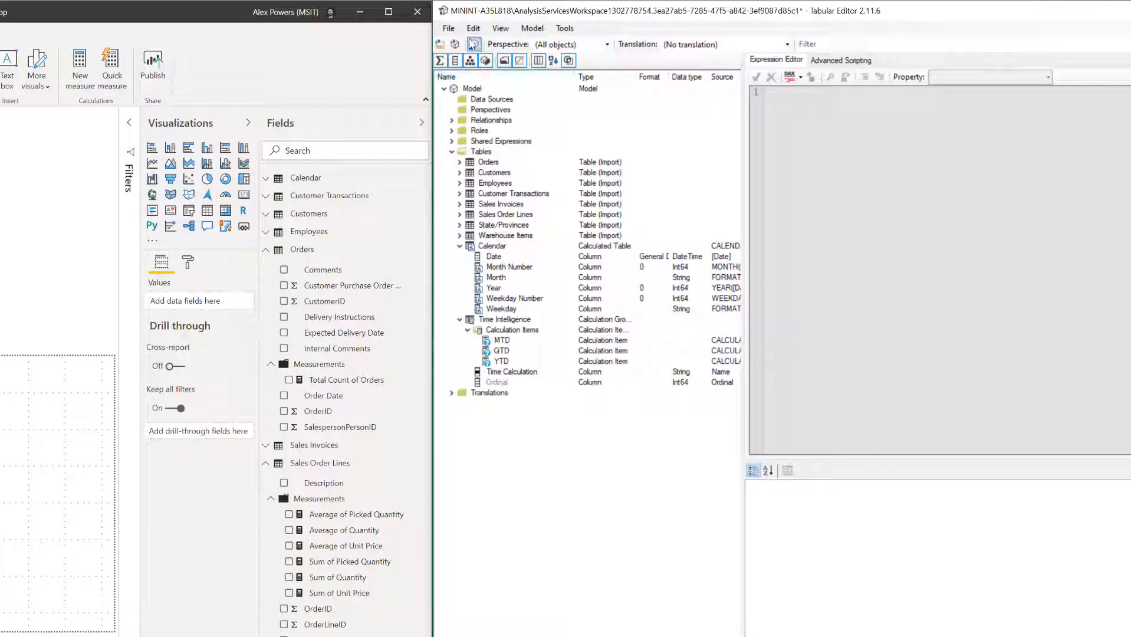
mouse_move(474, 61)
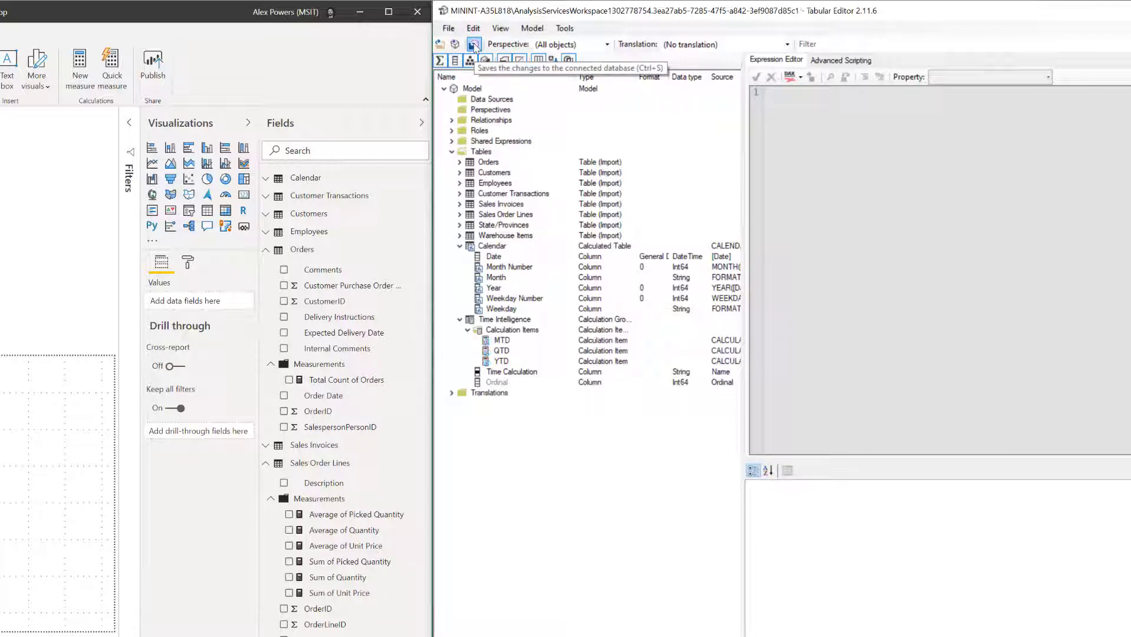
click(472, 45)
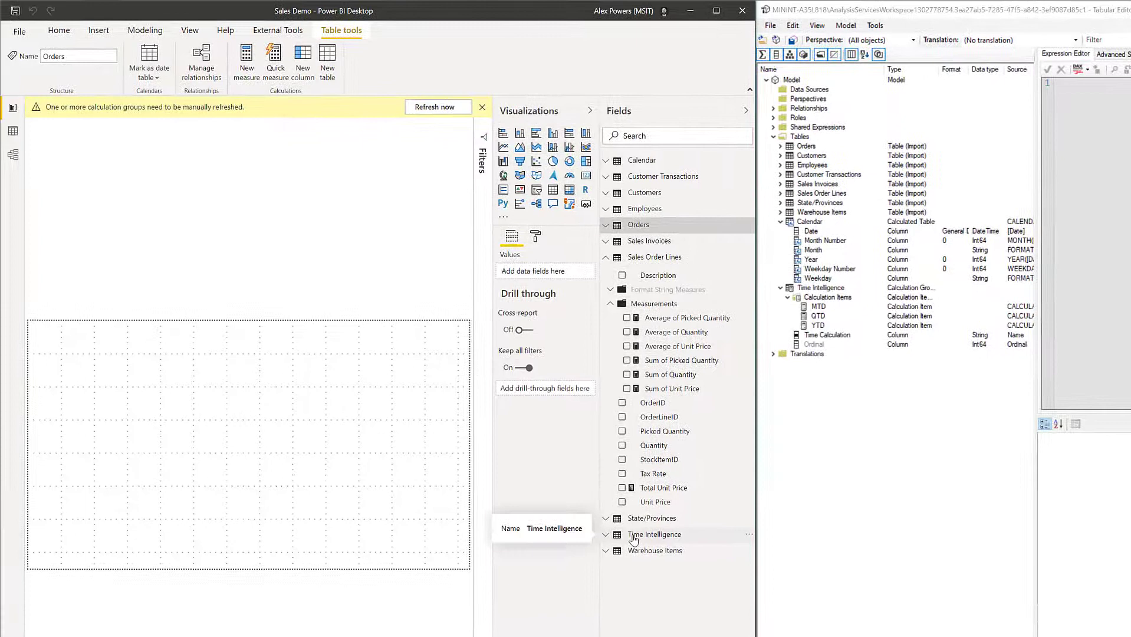
Expand Time Intelligence in the Fields pane and refresh the calculation groups.
click(654, 534)
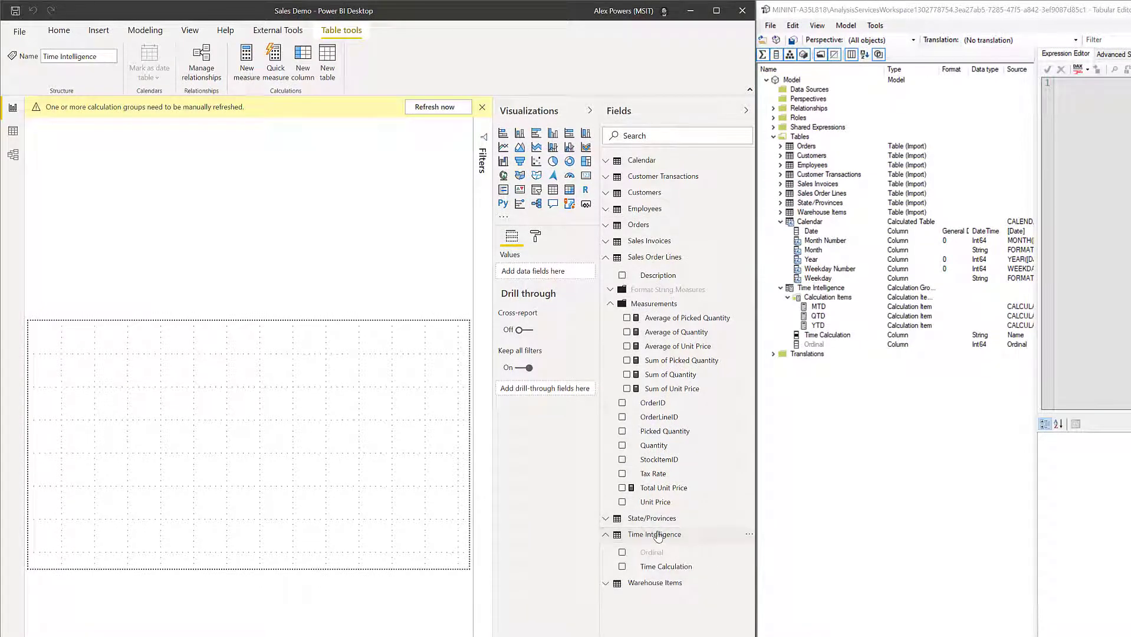
right_click(655, 534)
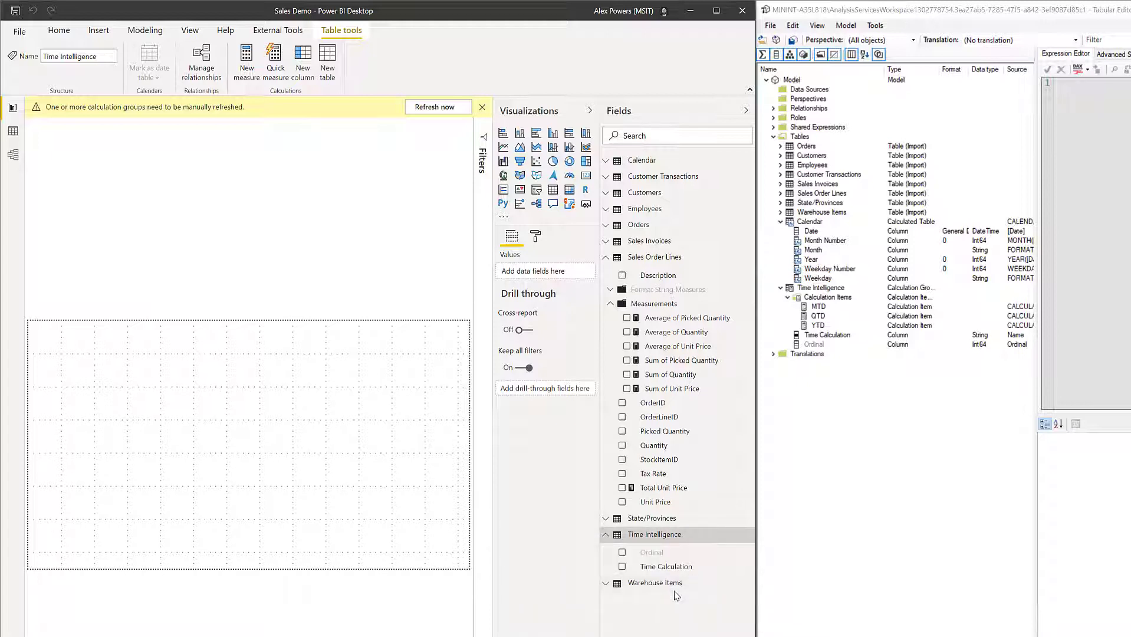
click(481, 107)
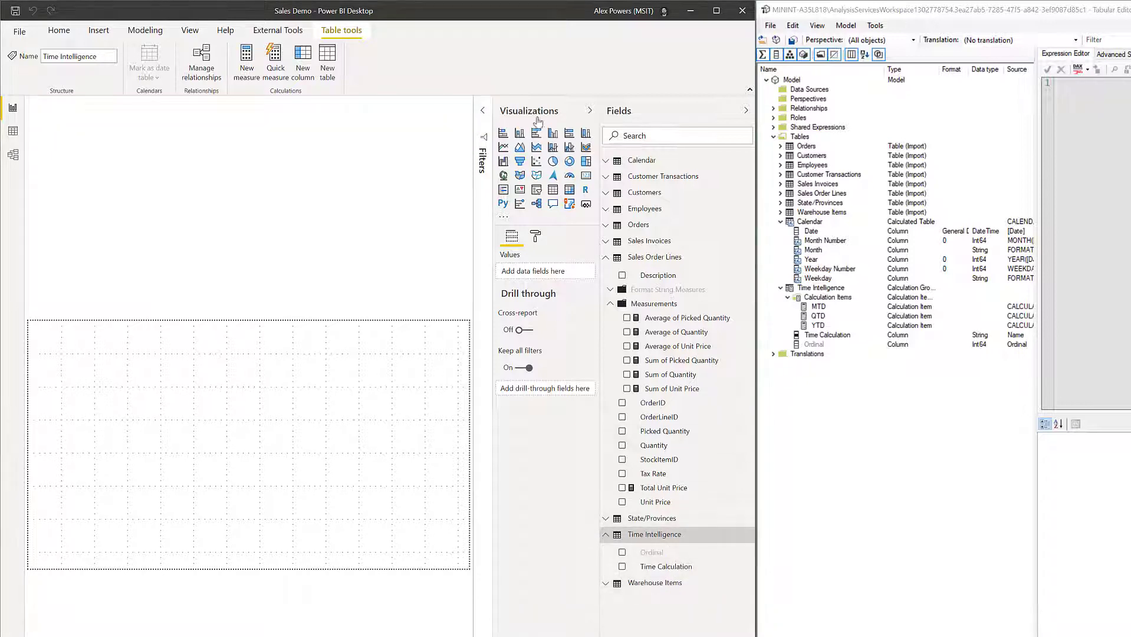
click(58, 30)
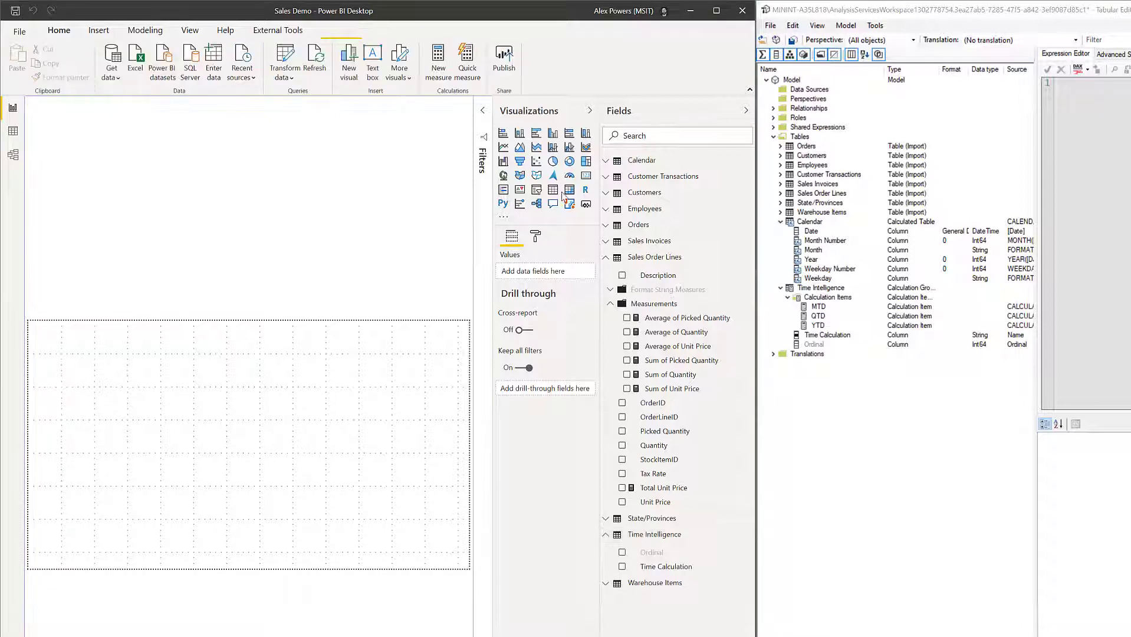
Add a matrix with Calendar Date as rows and Total Unit Price as values.
click(553, 189)
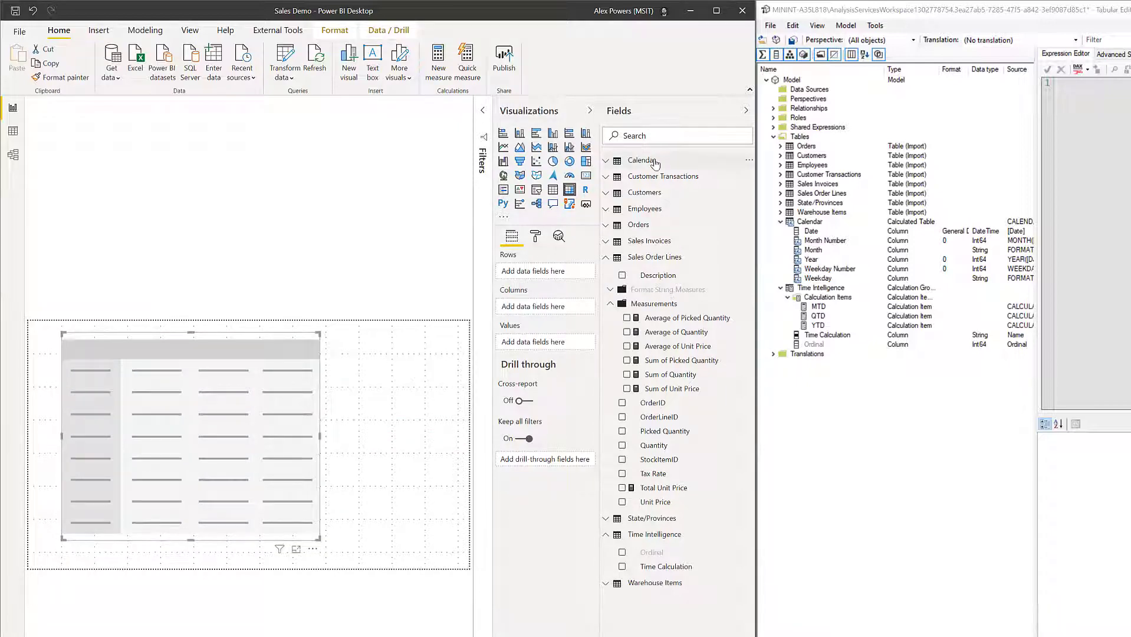
click(642, 160)
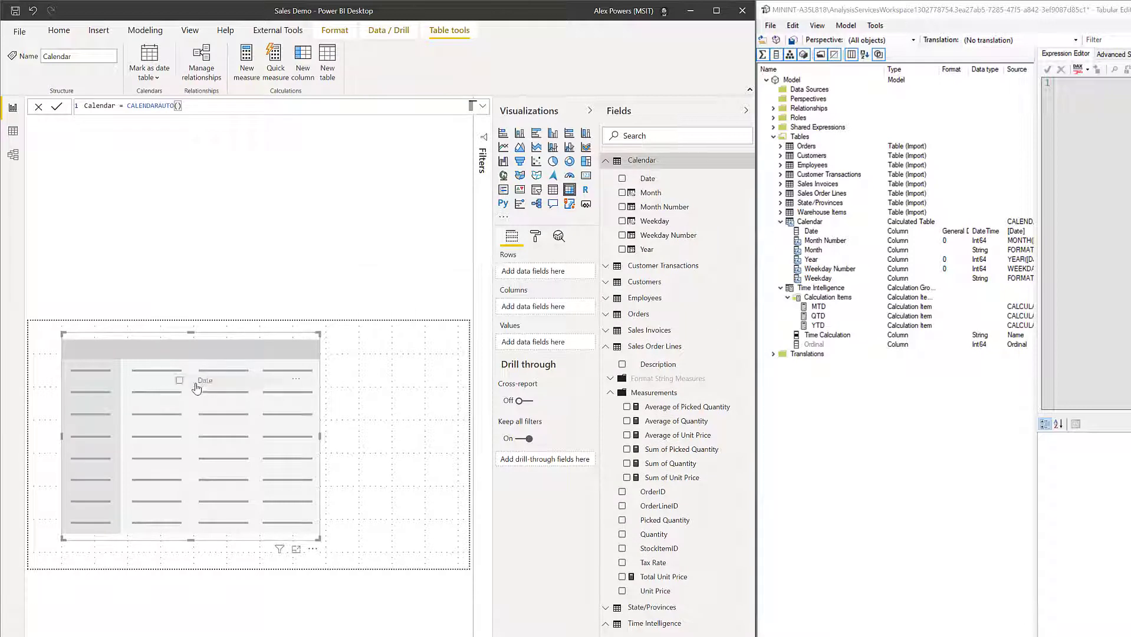
click(621, 178)
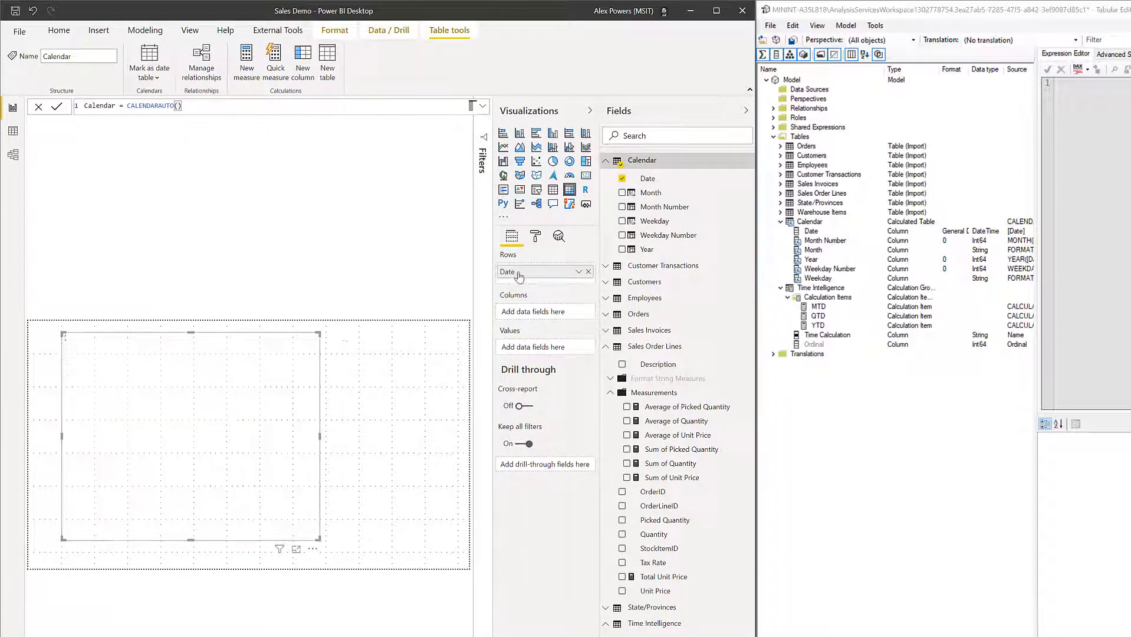
mouse_move(545, 272)
text(total unit price)
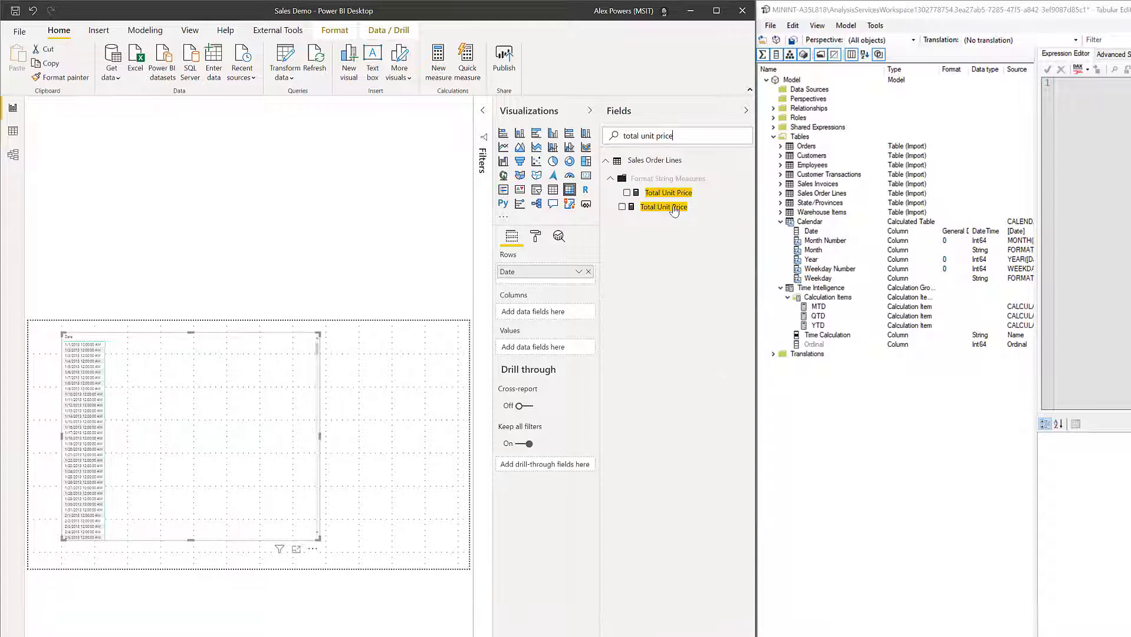
mouse_move(662, 207)
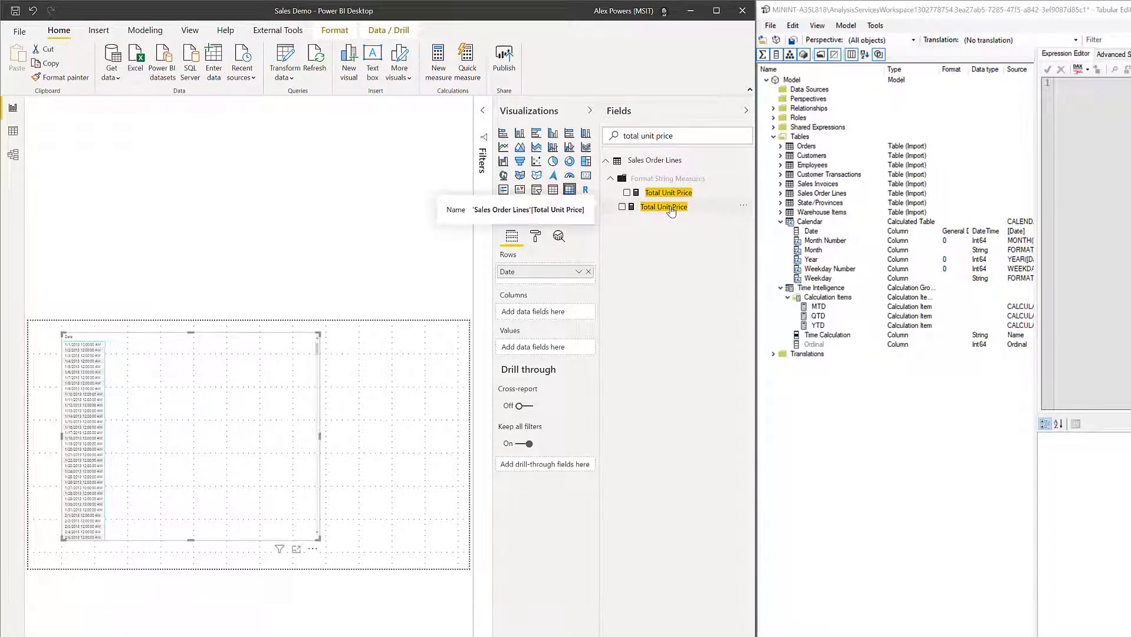
click(621, 207)
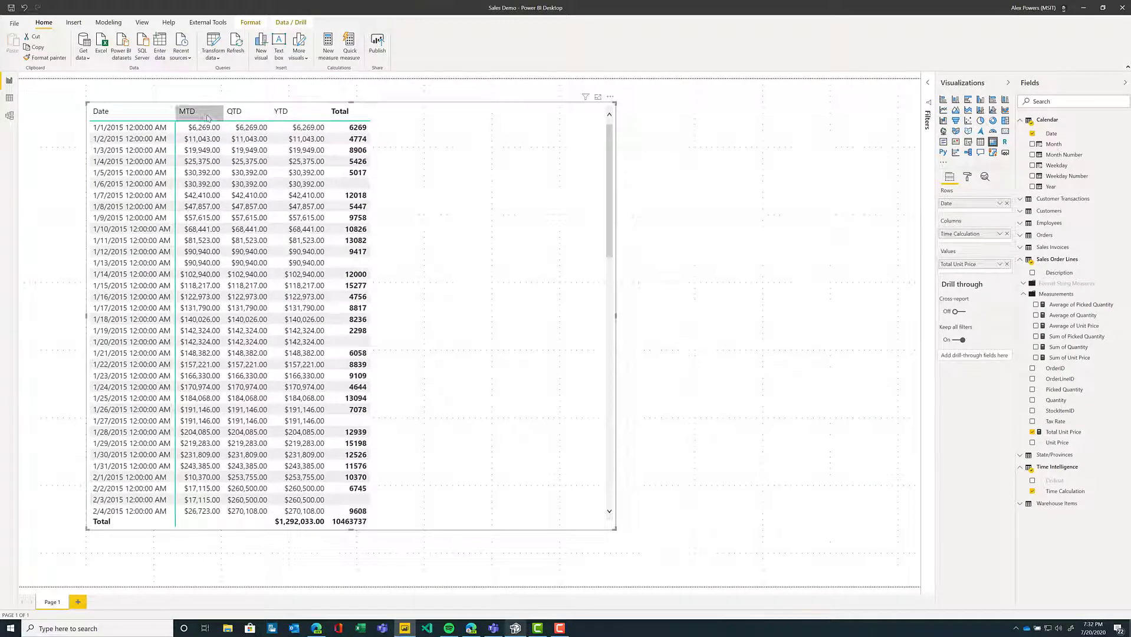
mouse_move(247, 111)
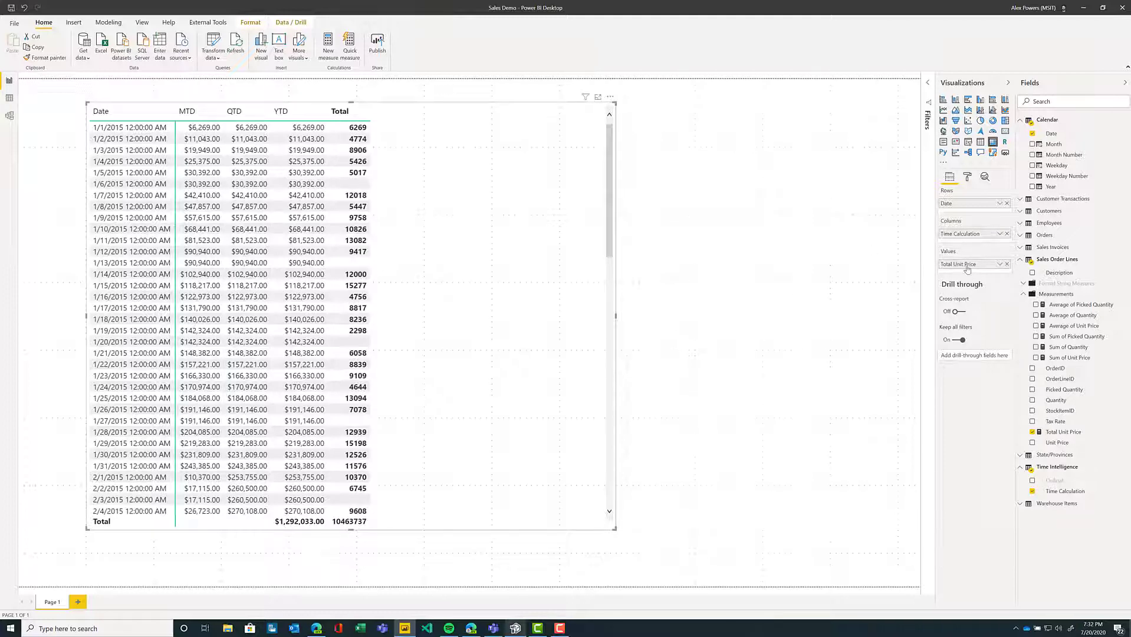
mouse_move(958, 264)
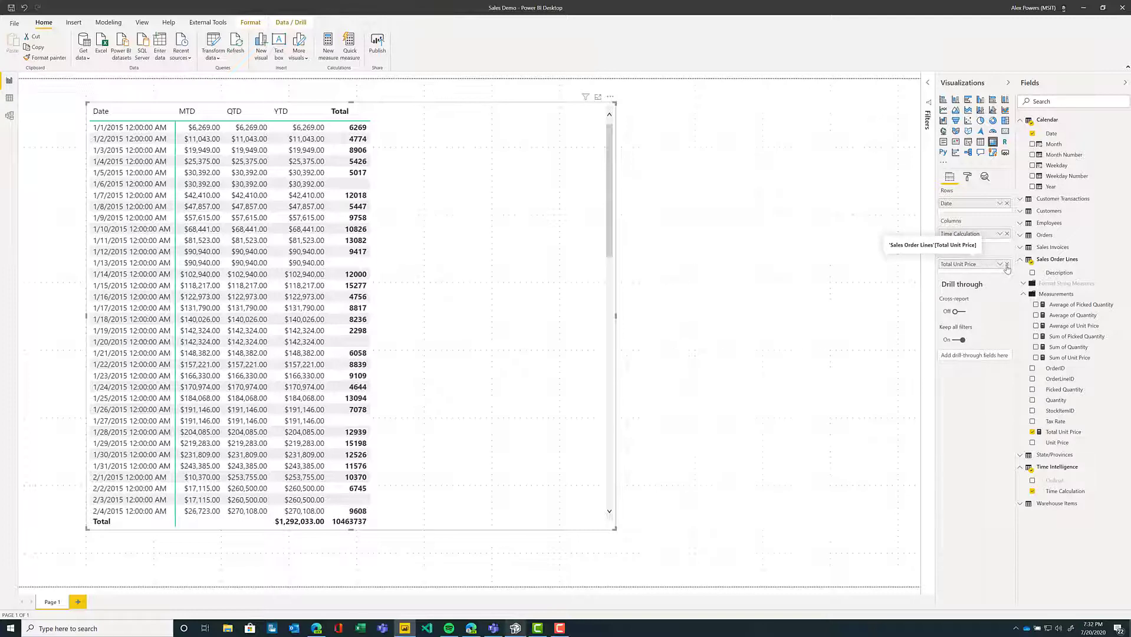
Swap Total Unit Price for Sum of Quantity in the matrix values and review the MTD/QTD/YTD columns.
click(1007, 263)
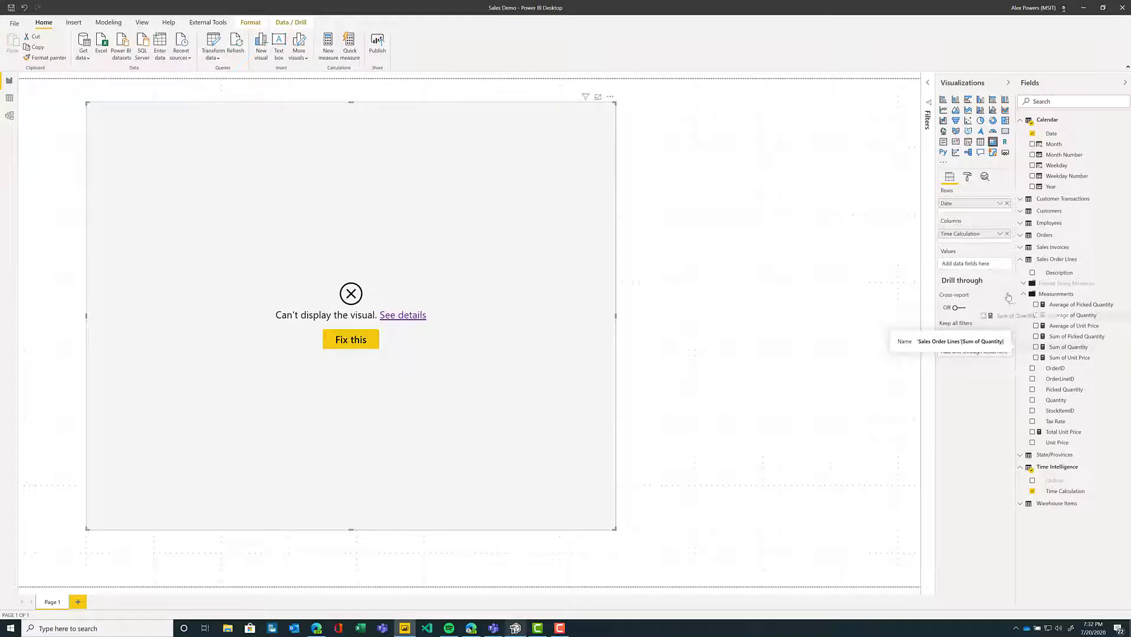
click(1037, 347)
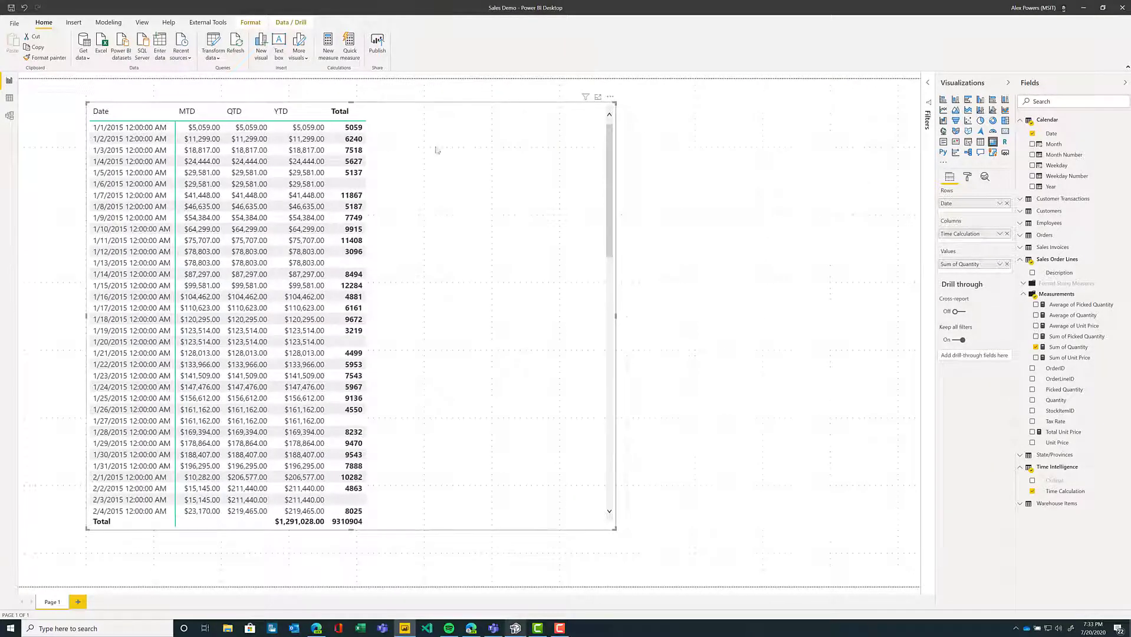
click(353, 285)
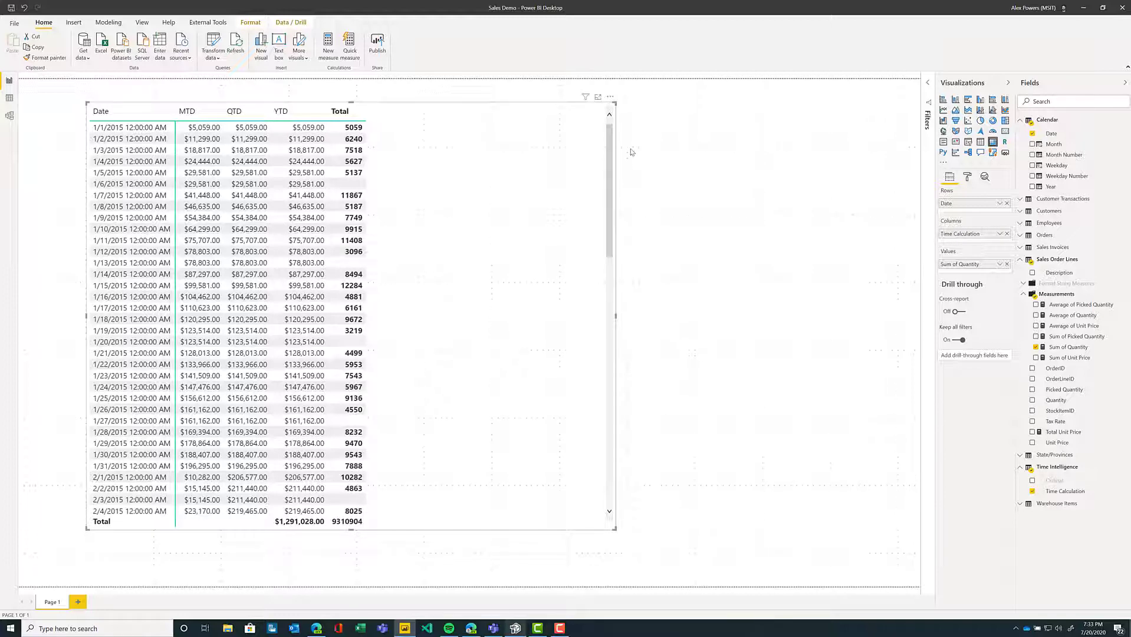
click(204, 149)
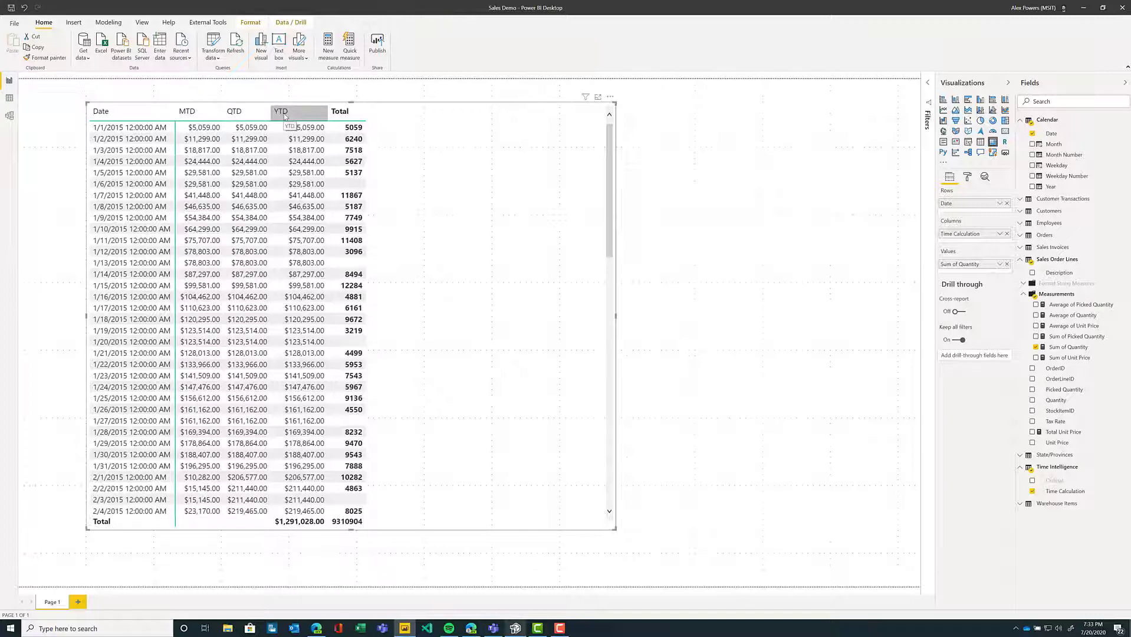
mouse_move(447, 123)
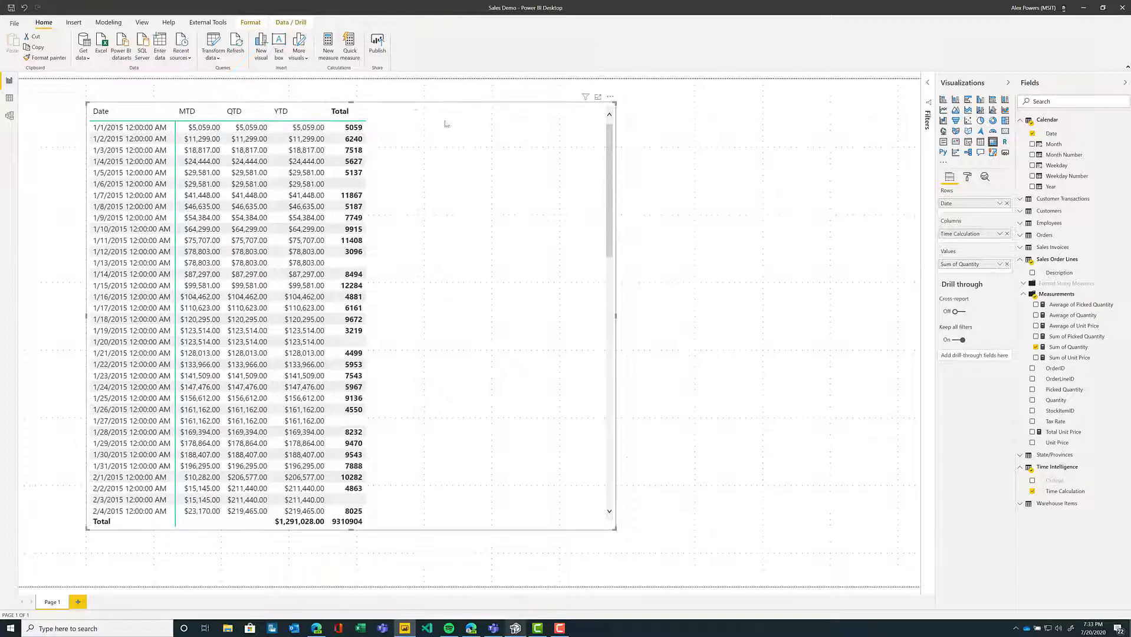
mouse_move(461, 126)
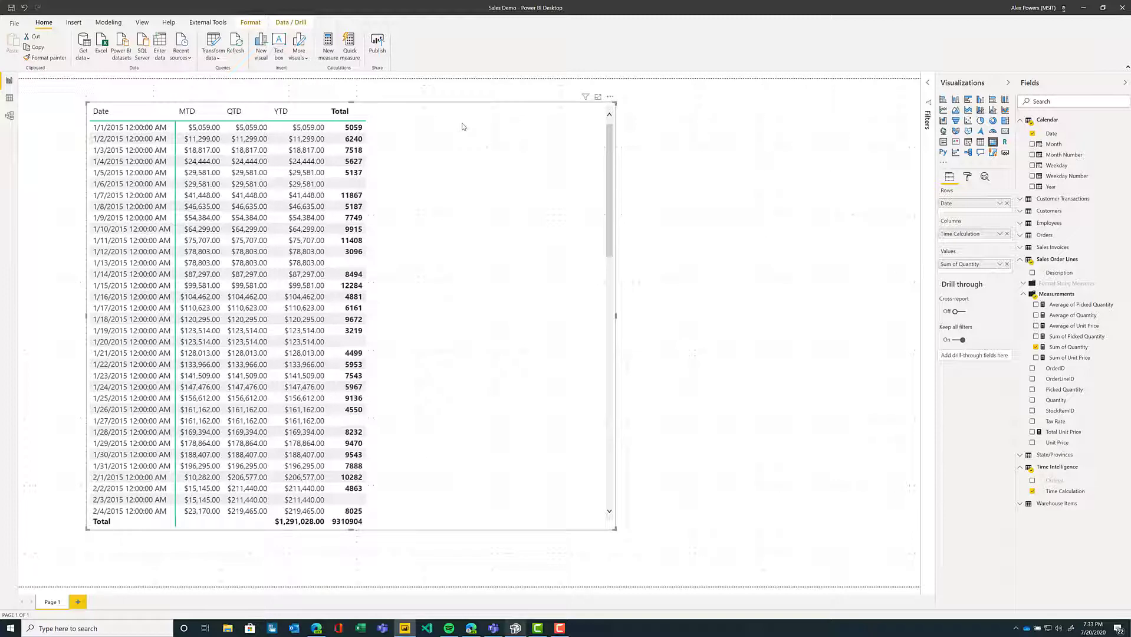